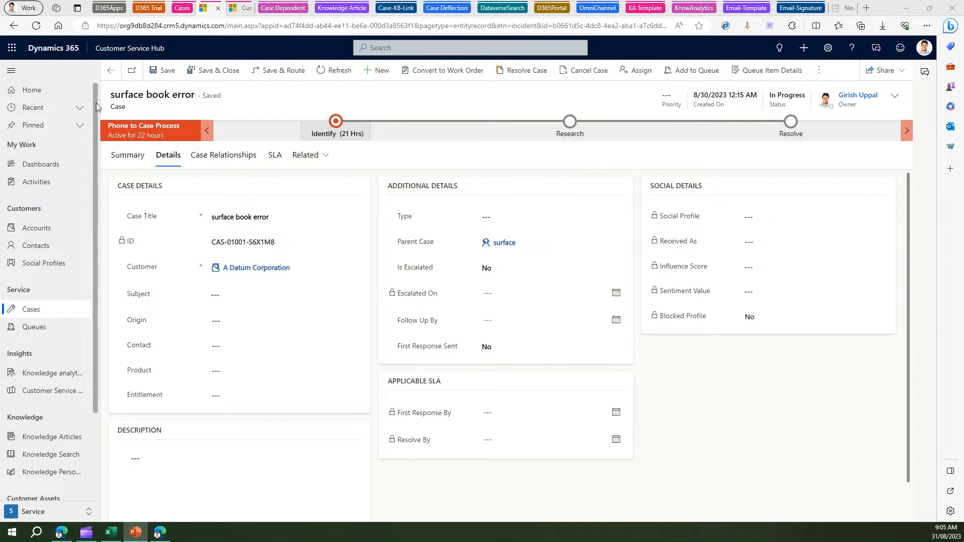
pyautogui.moveTo(38, 294)
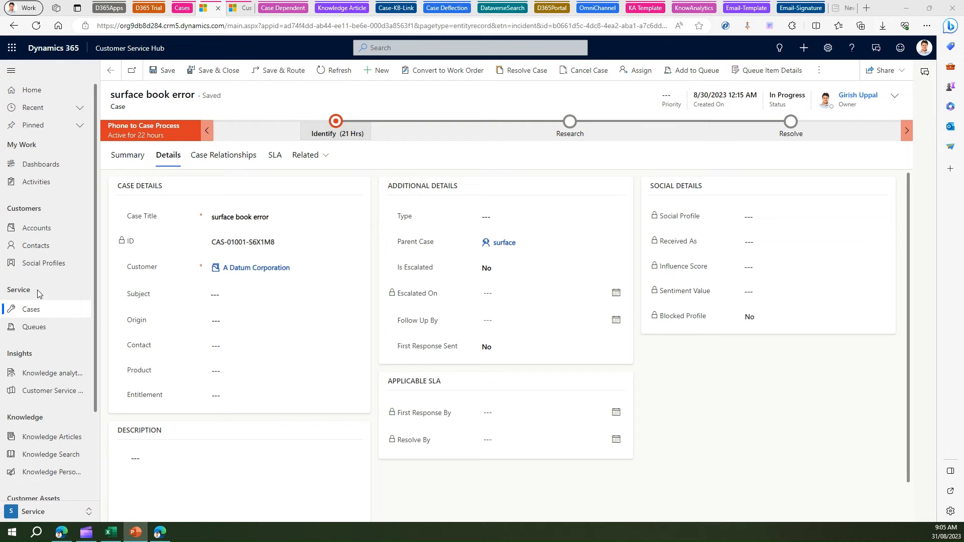
# - Open the All Cases view from Cases under Service in the site map
pyautogui.click(30, 309)
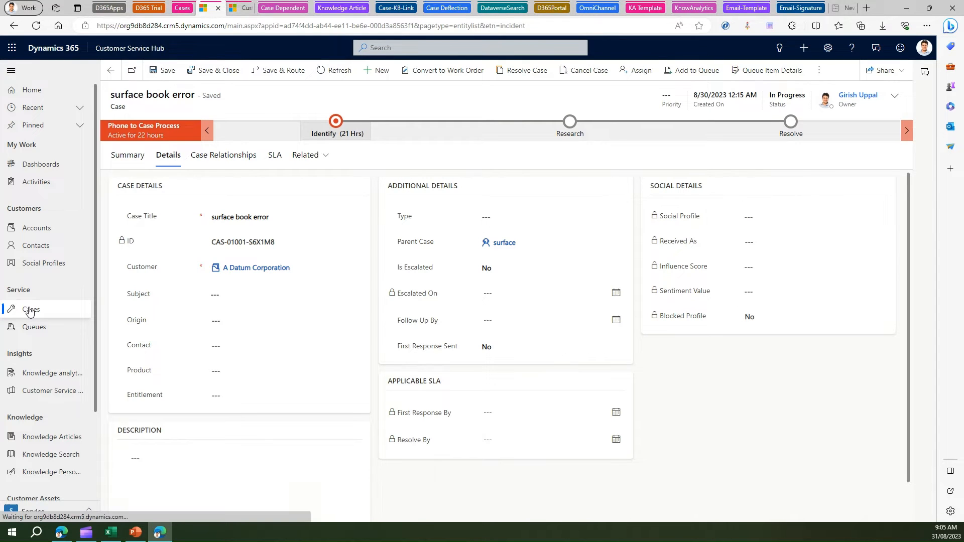
pyautogui.click(30, 309)
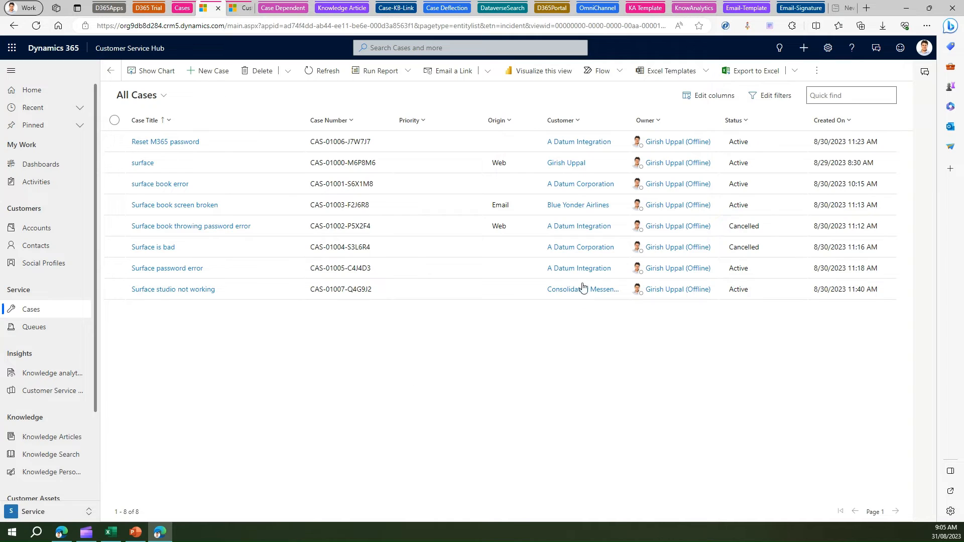
pyautogui.moveTo(186, 85)
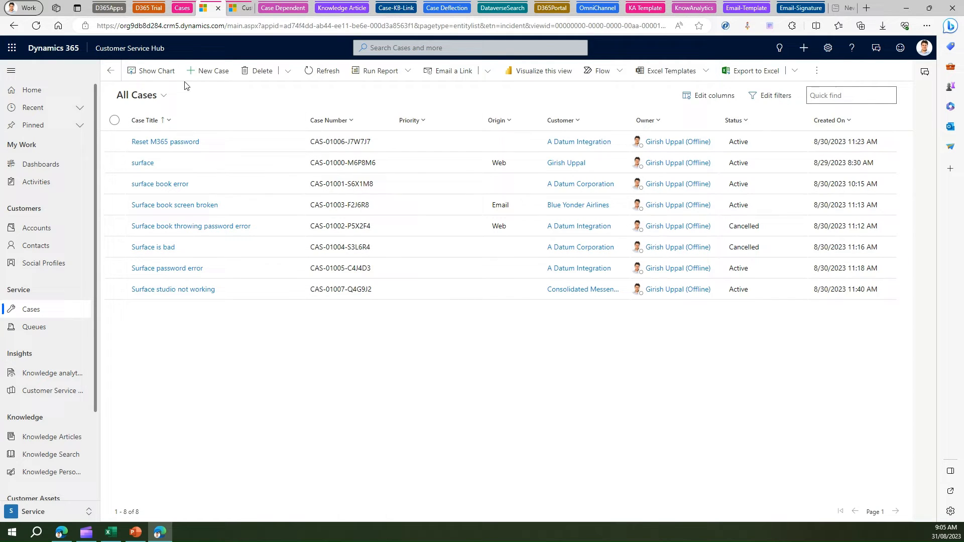
pyautogui.moveTo(213, 70)
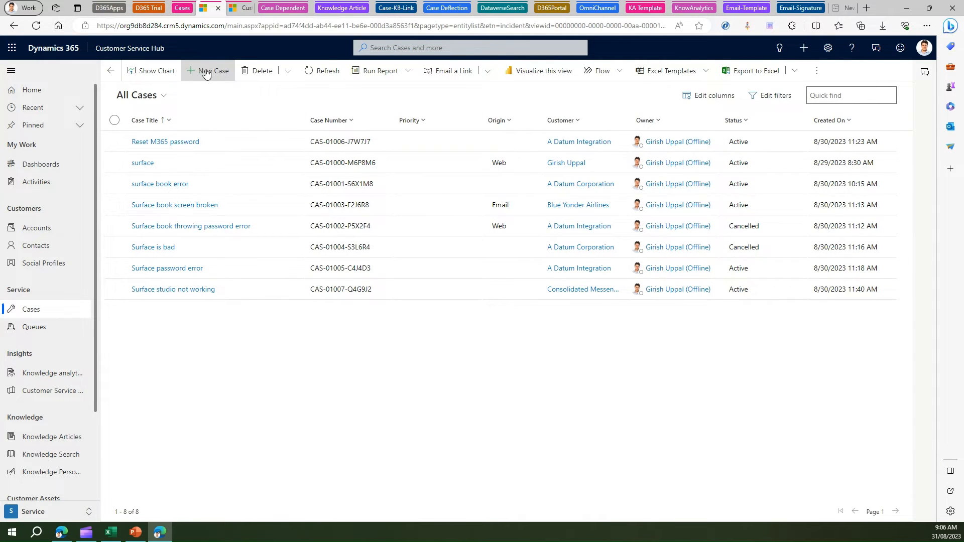
# - Create a new case titled 'Surface mouse not working' with customer A Datum Fabrication
pyautogui.click(212, 70)
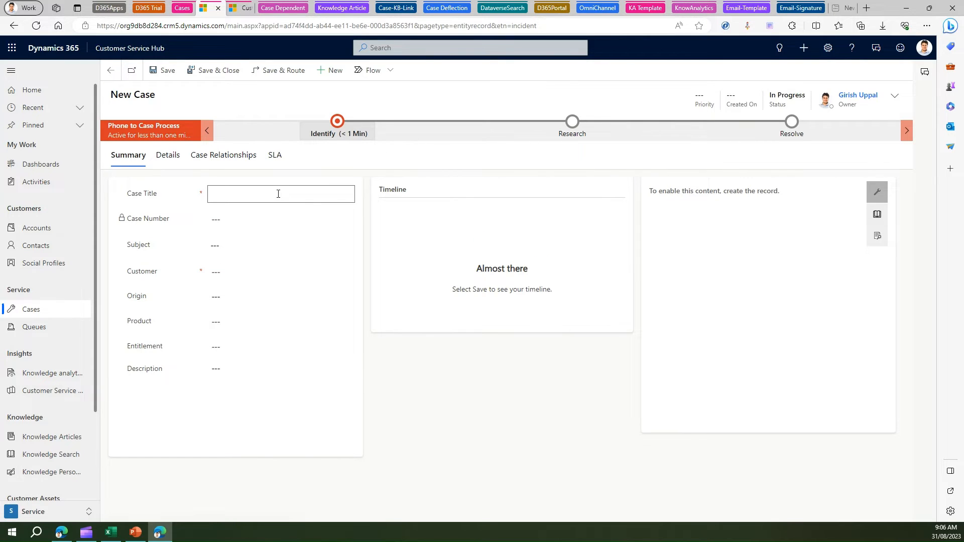
pyautogui.write('Surface')
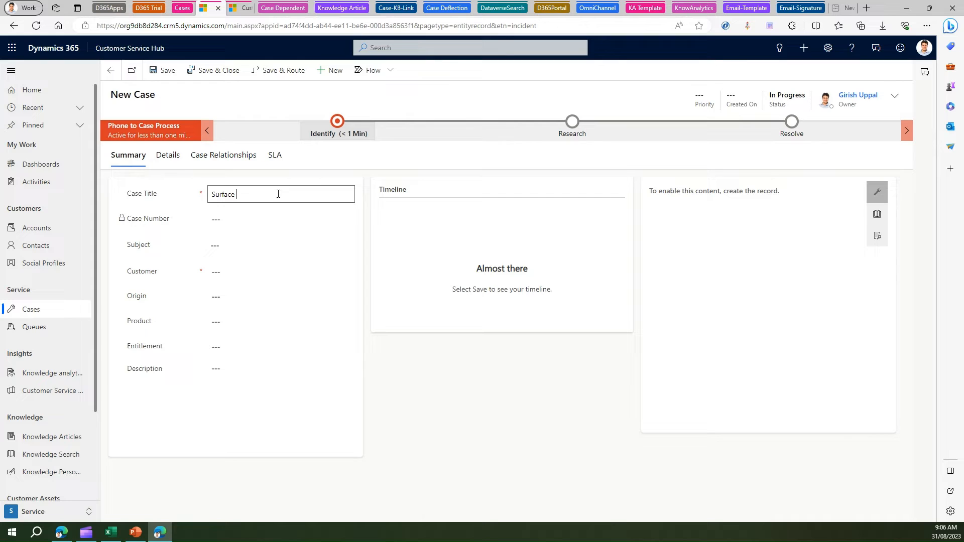
pyautogui.write('mouse not')
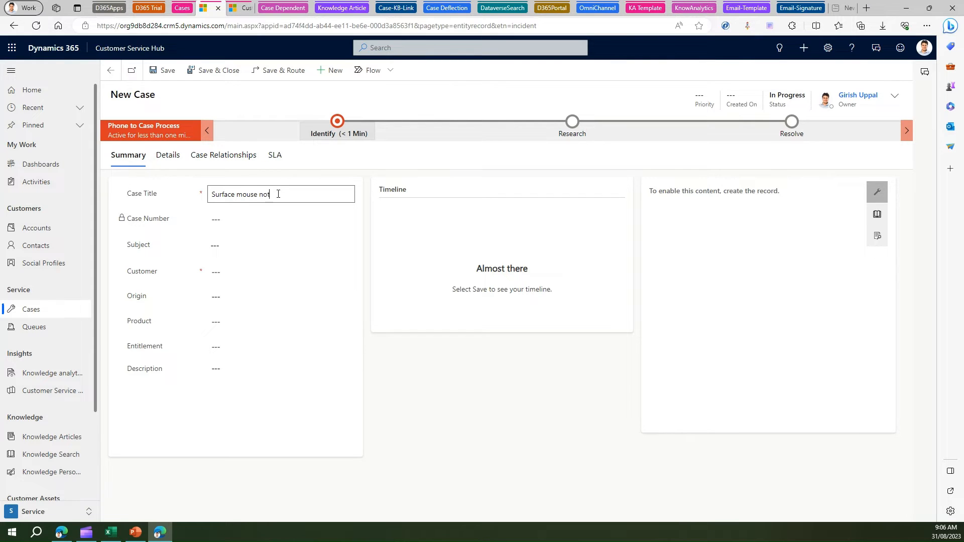
pyautogui.write('working')
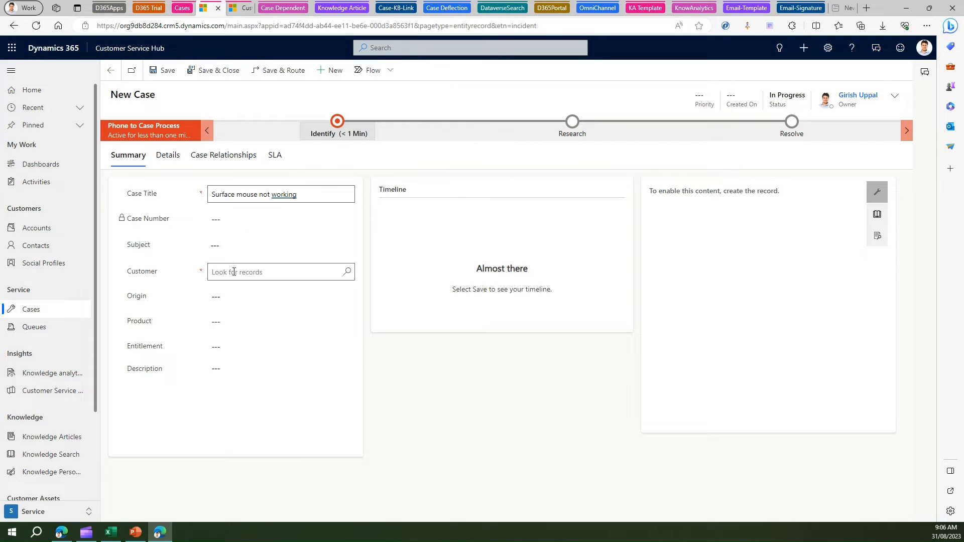
pyautogui.click(276, 272)
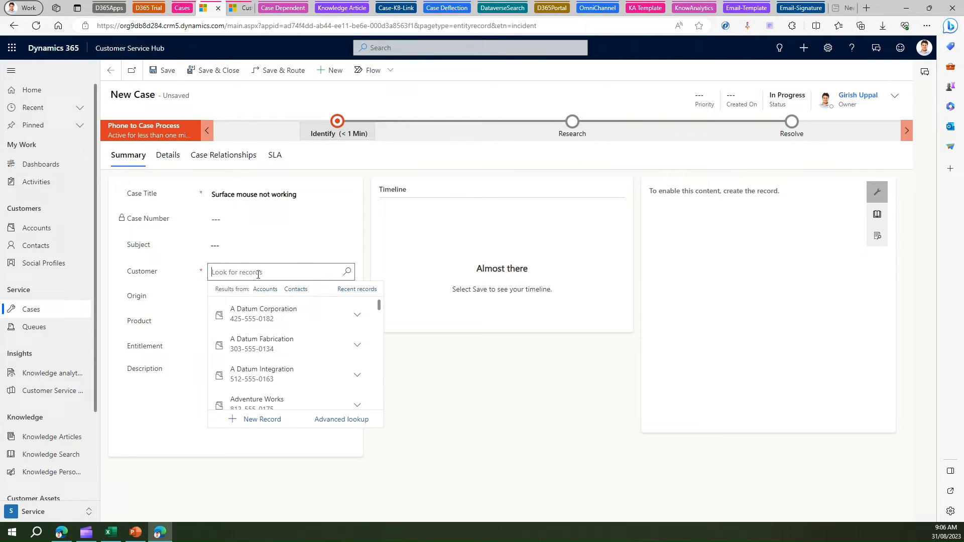
pyautogui.moveTo(269, 342)
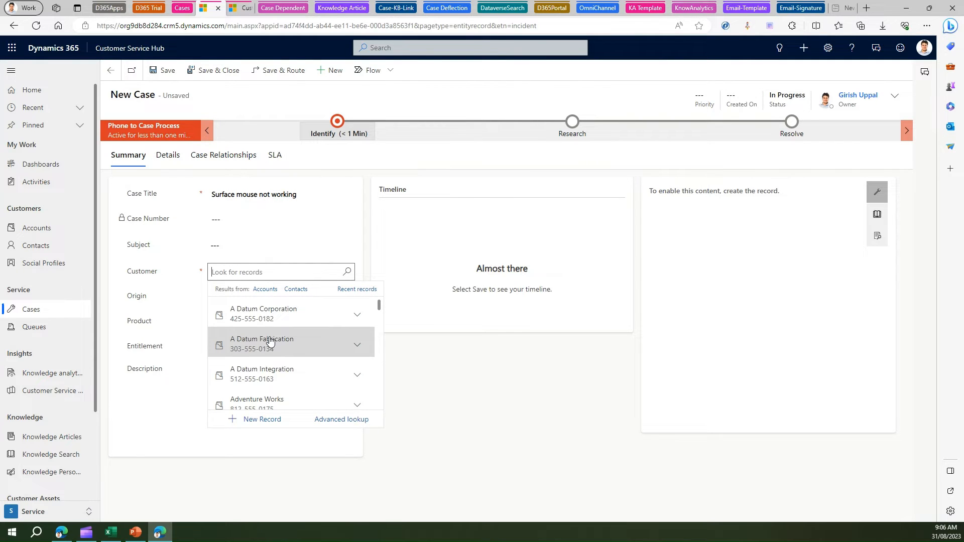
pyautogui.click(262, 343)
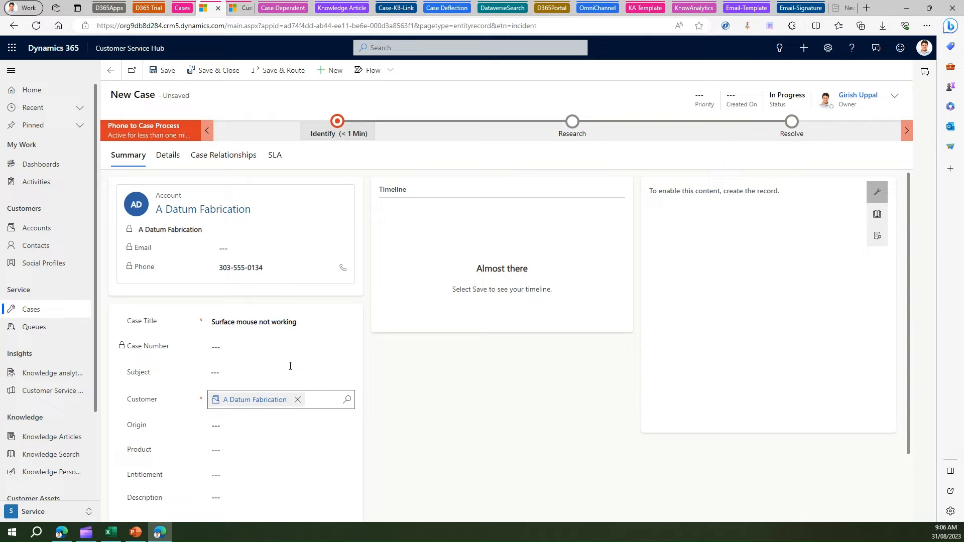
pyautogui.moveTo(273, 388)
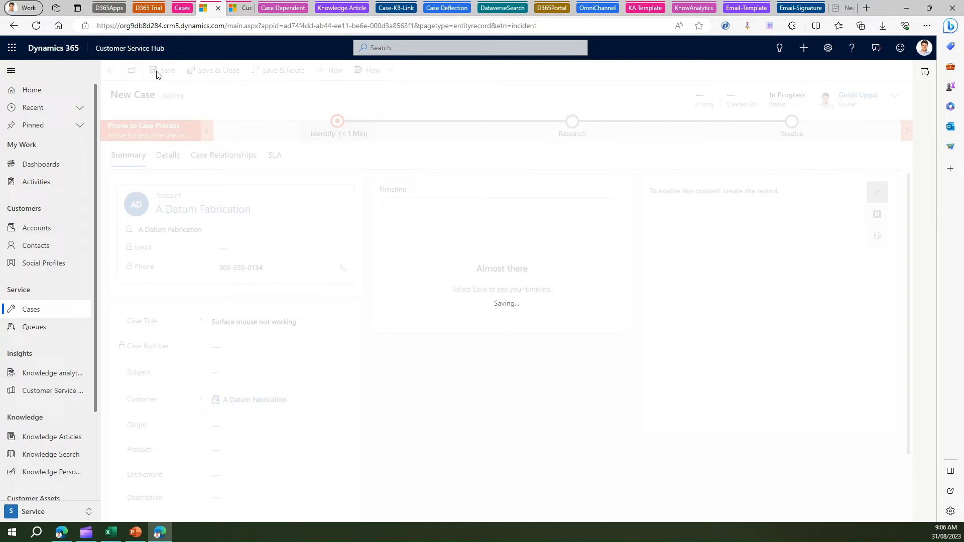
pyautogui.moveTo(199, 239)
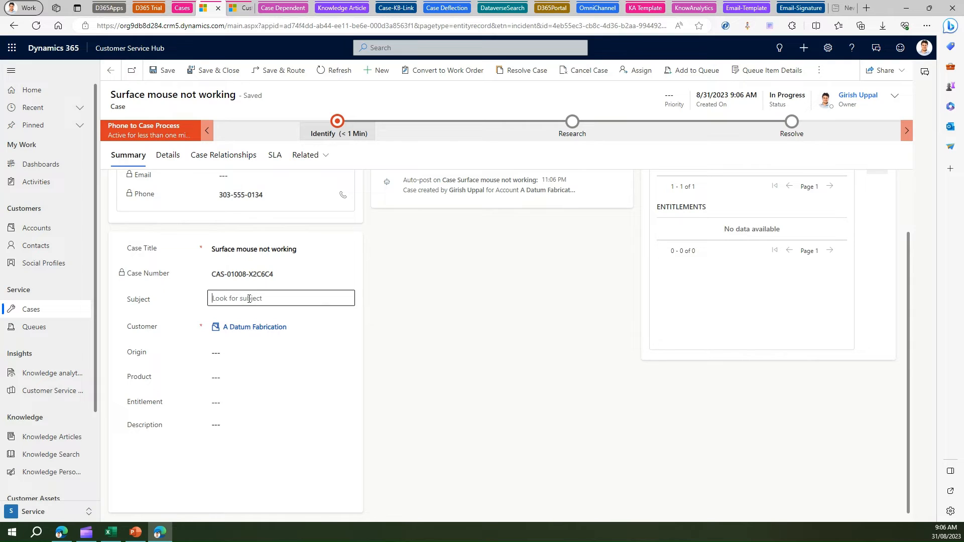
# - Set subject Default Subject, origin Phone, and description 'mouse not working'
pyautogui.click(279, 298)
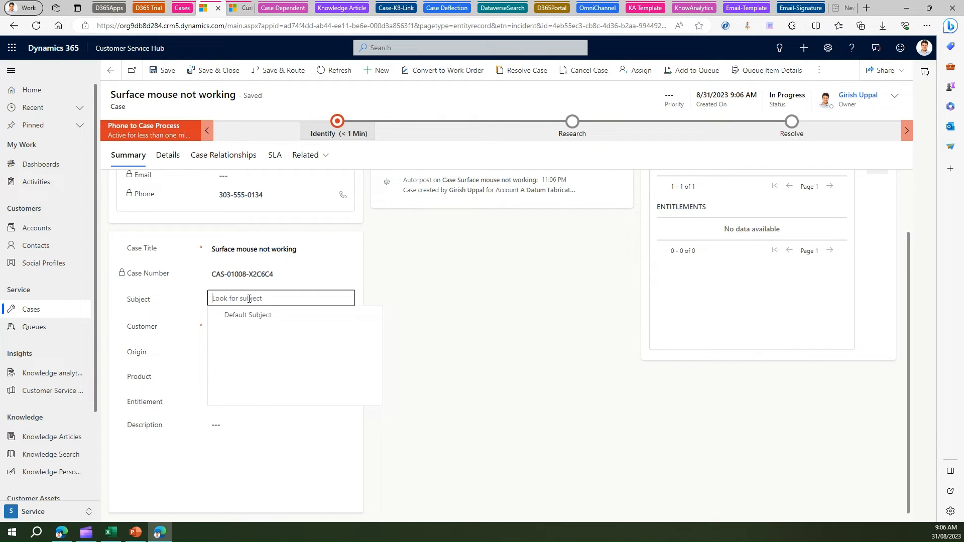
pyautogui.click(248, 314)
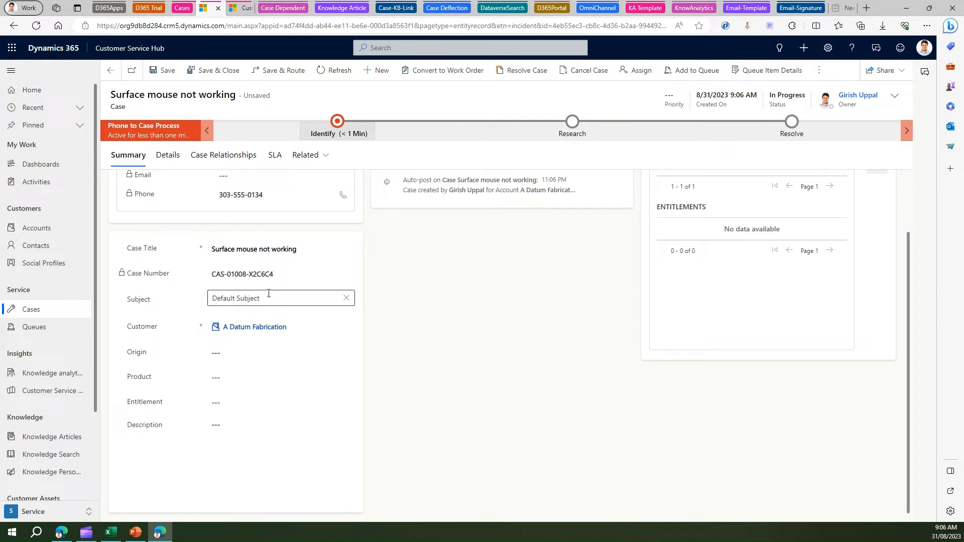
pyautogui.click(280, 352)
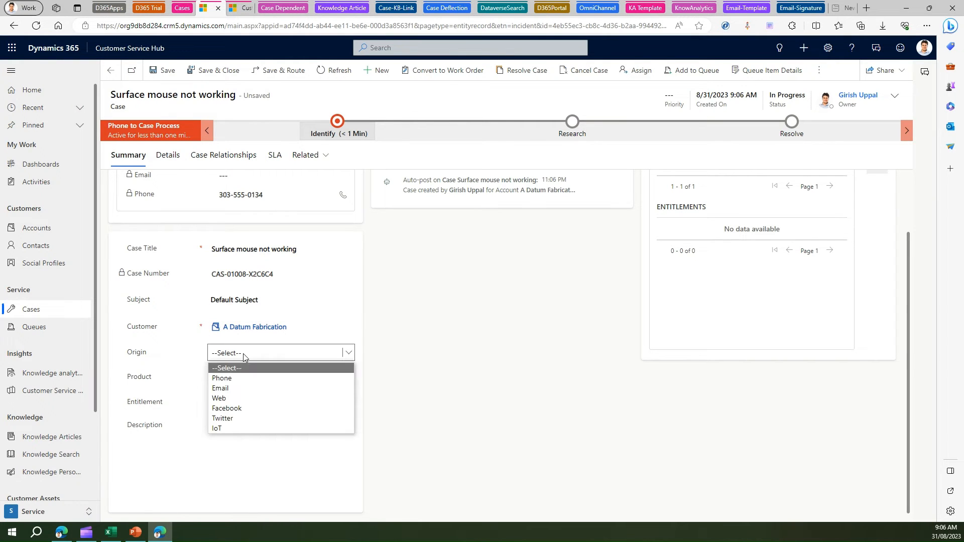
pyautogui.moveTo(221, 378)
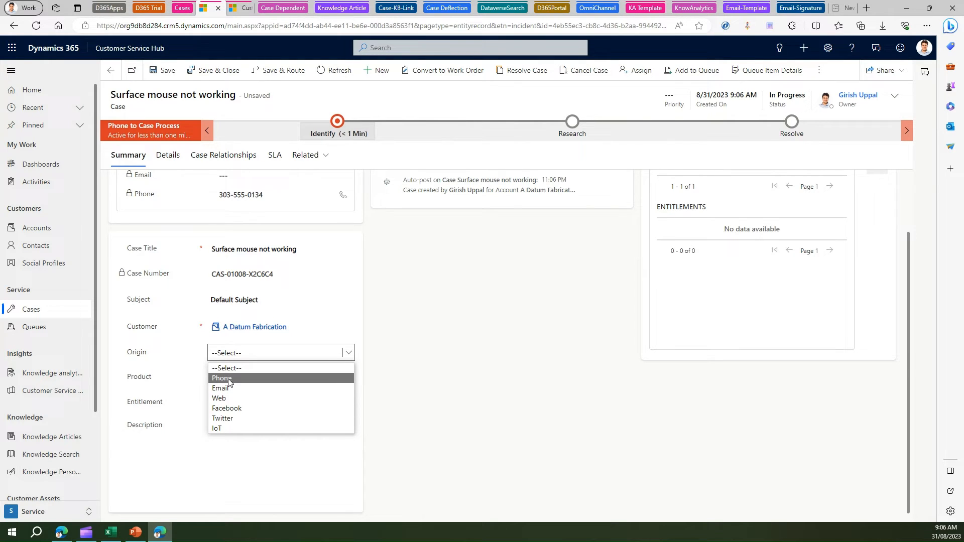
pyautogui.click(221, 378)
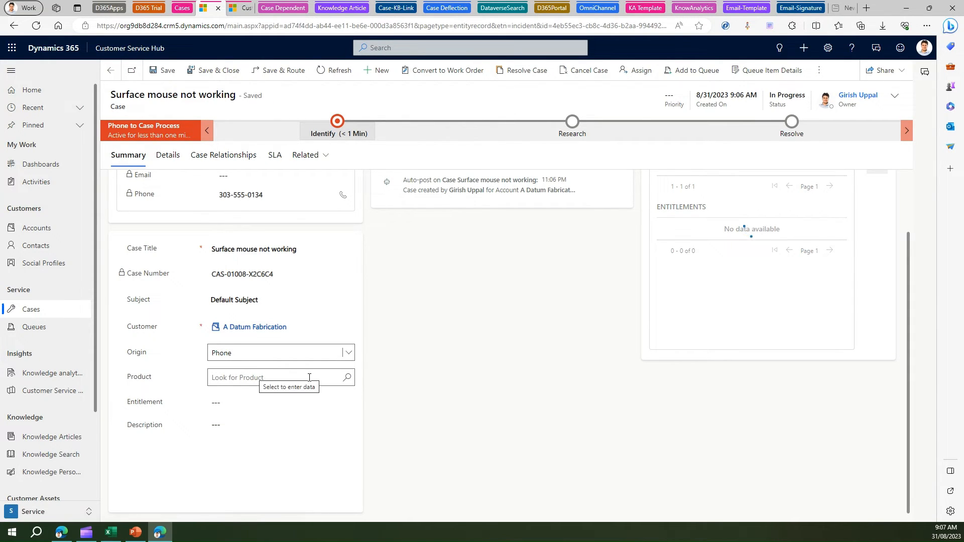
pyautogui.click(277, 402)
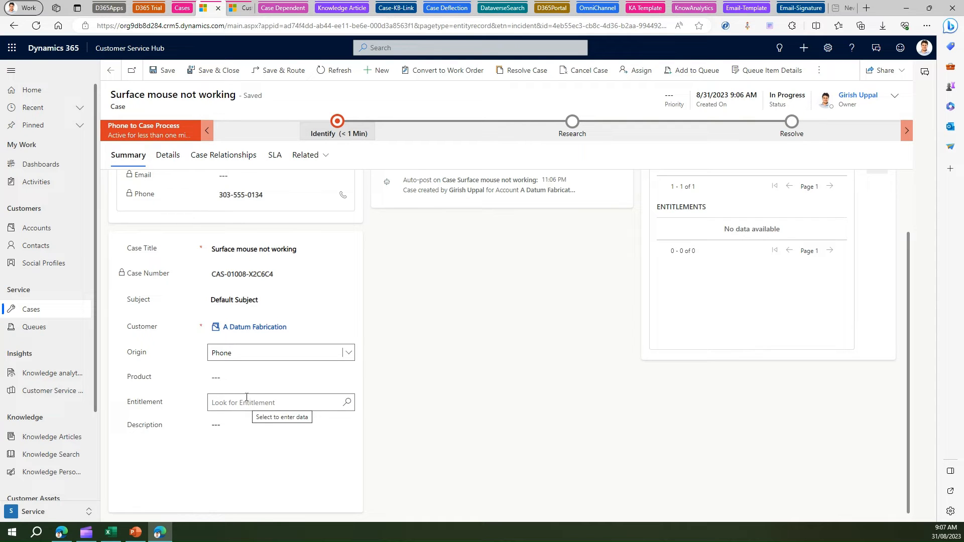
pyautogui.moveTo(236, 402)
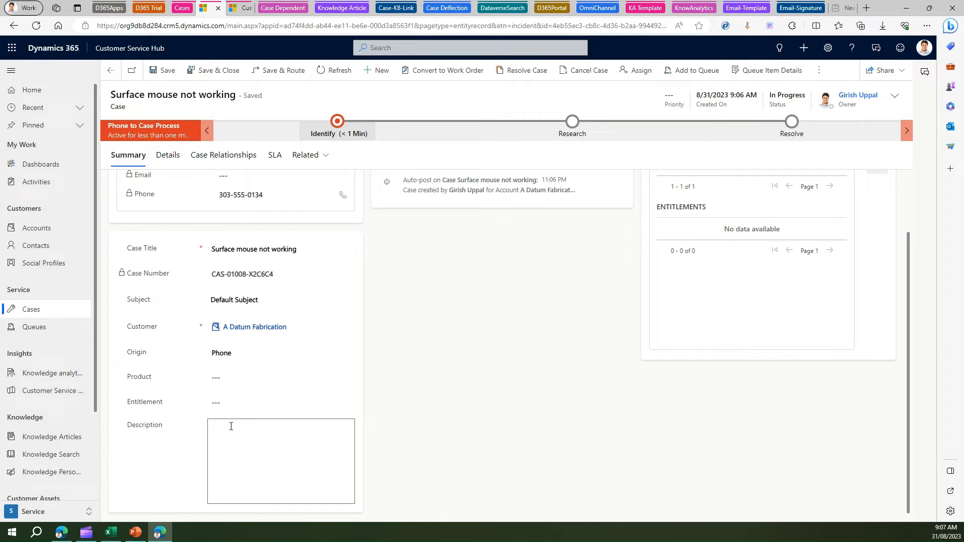
pyautogui.write('mouse not working')
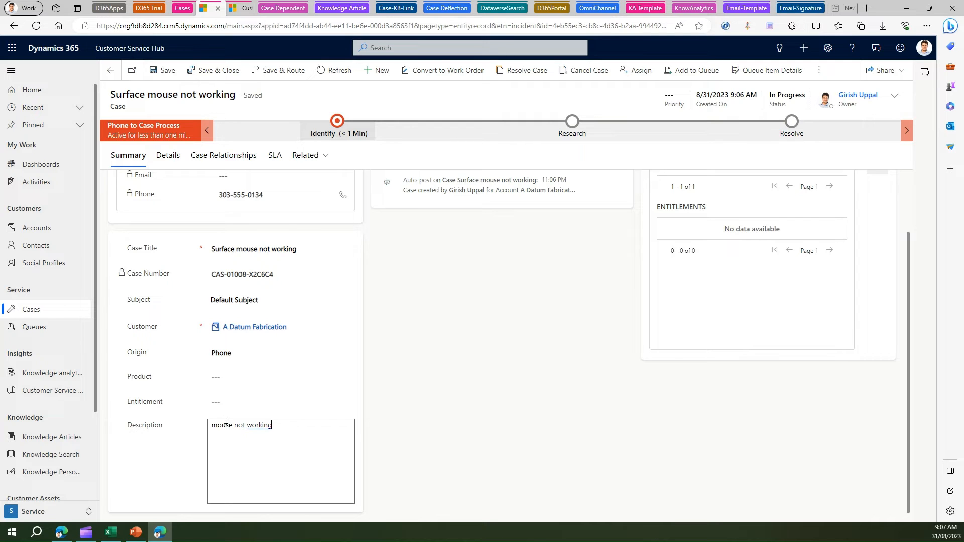
pyautogui.moveTo(886, 359)
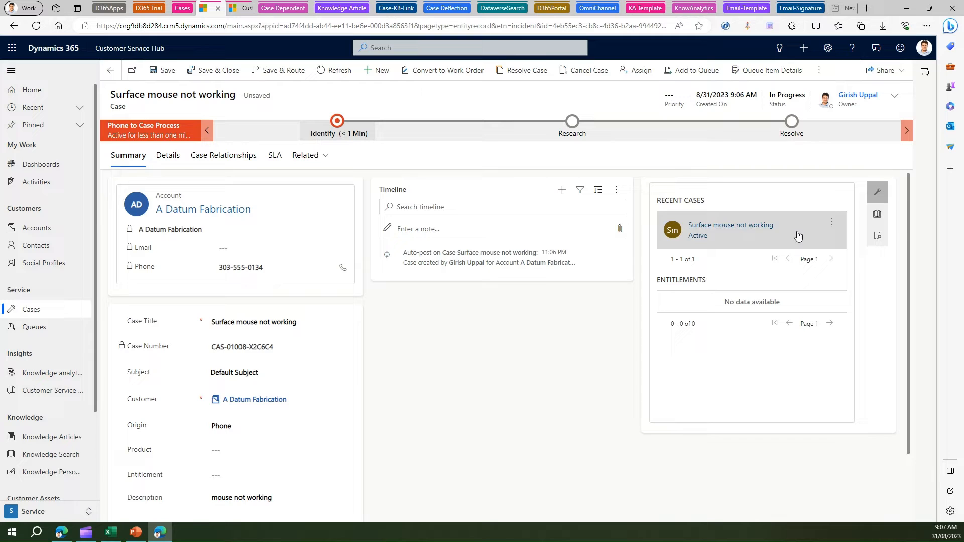
pyautogui.moveTo(646, 275)
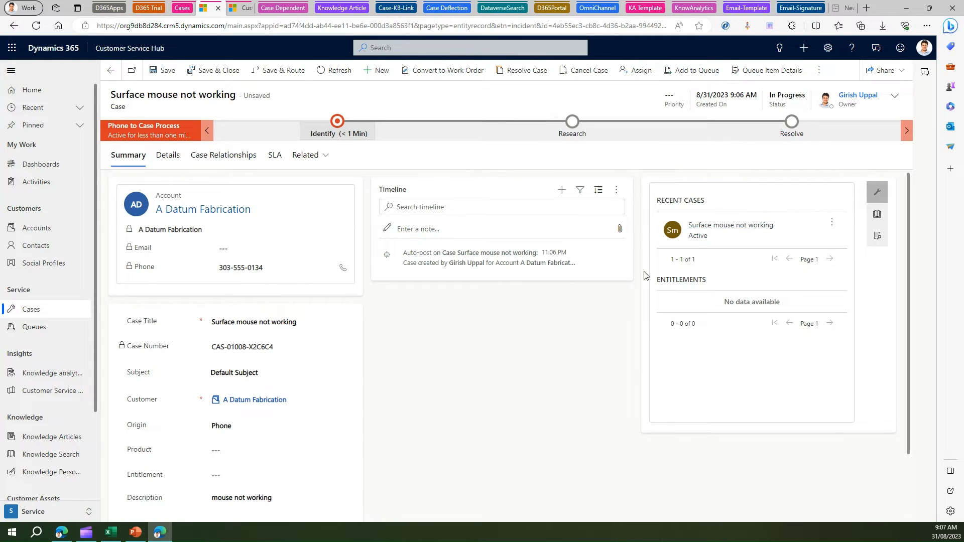
pyautogui.moveTo(731, 230)
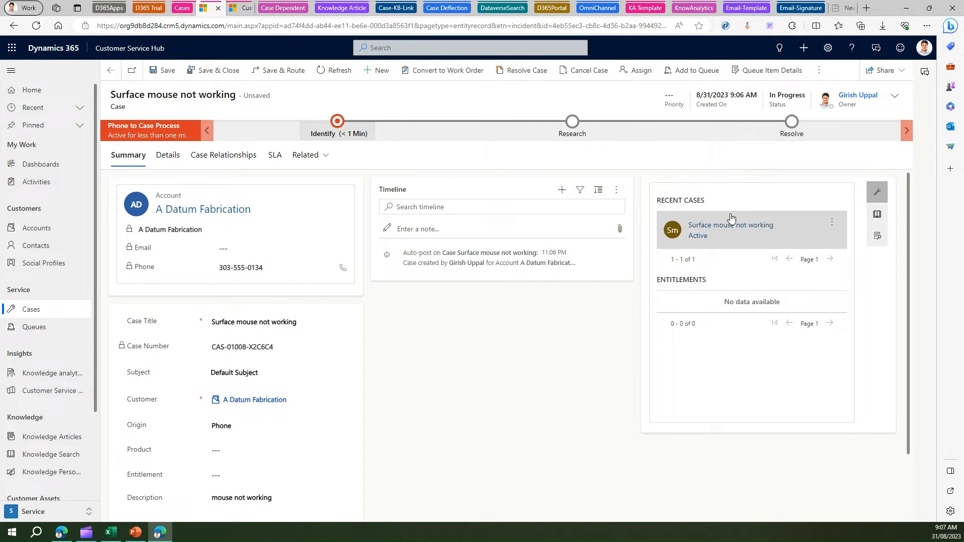
# - Save the case and show its Similar Cases in the side pane
pyautogui.click(161, 70)
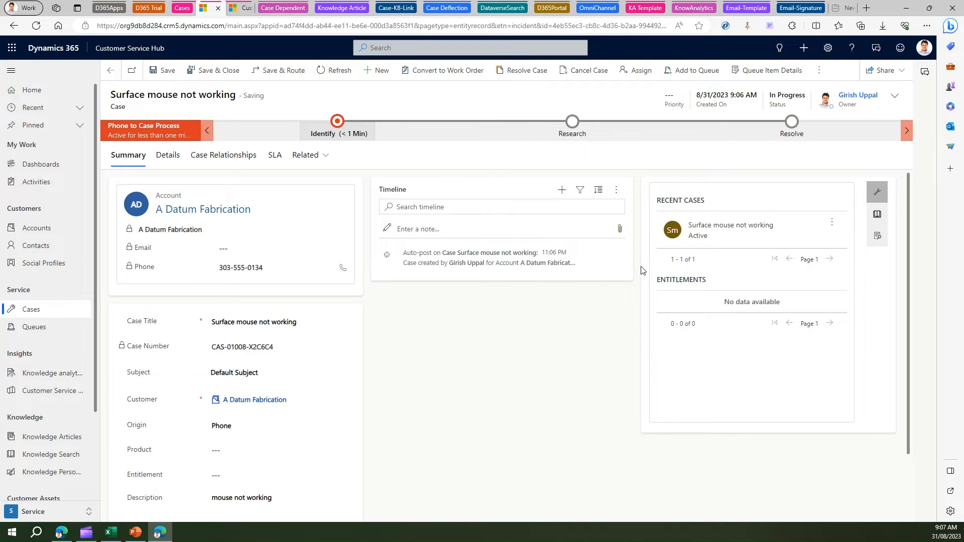
pyautogui.click(161, 70)
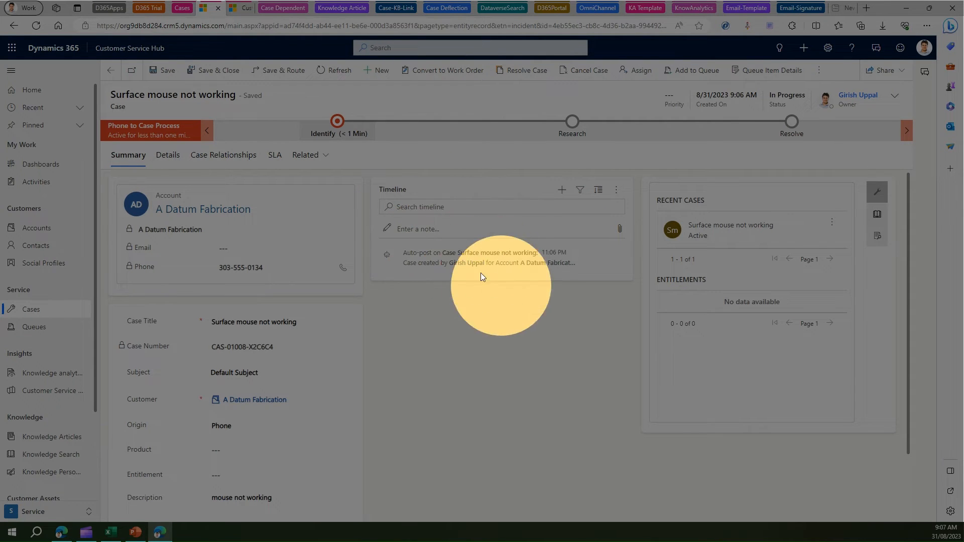
pyautogui.moveTo(437, 241)
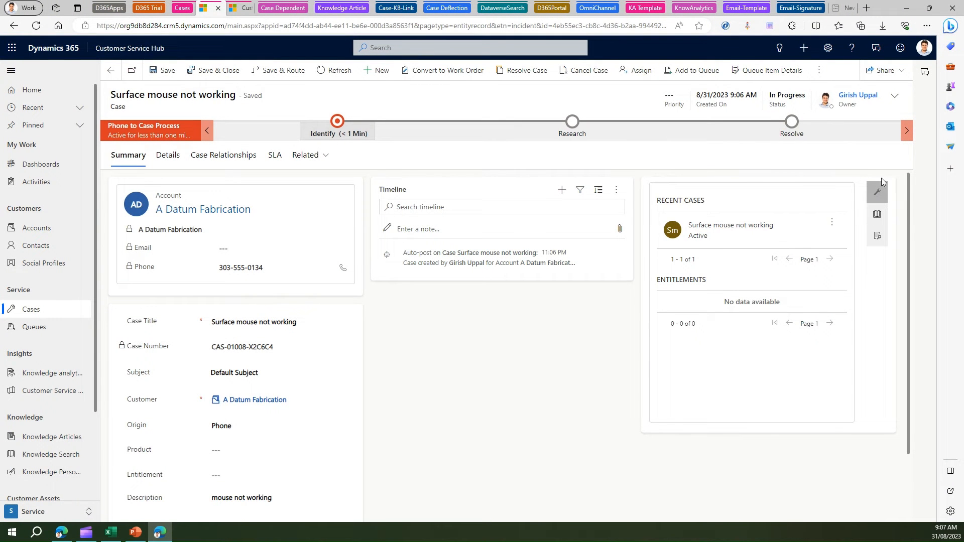
pyautogui.moveTo(879, 192)
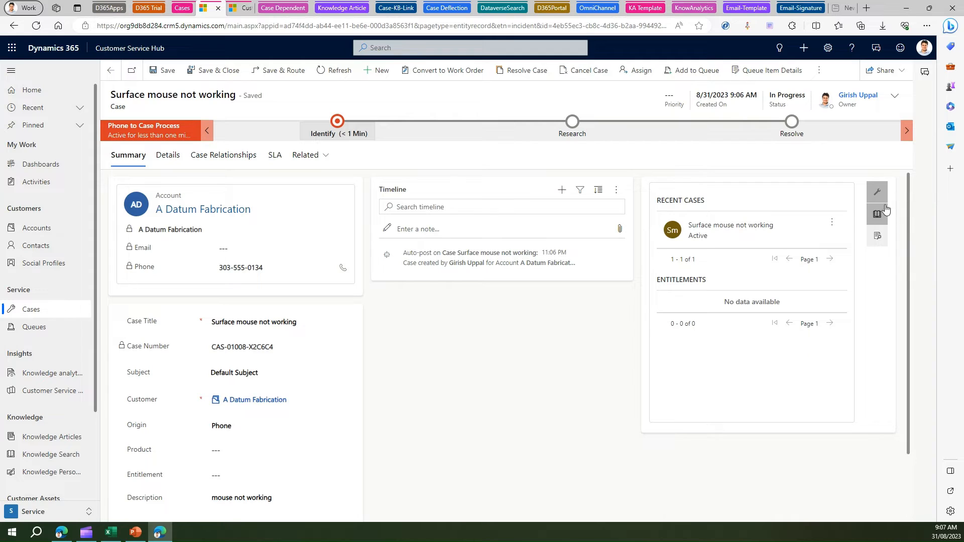
pyautogui.moveTo(878, 236)
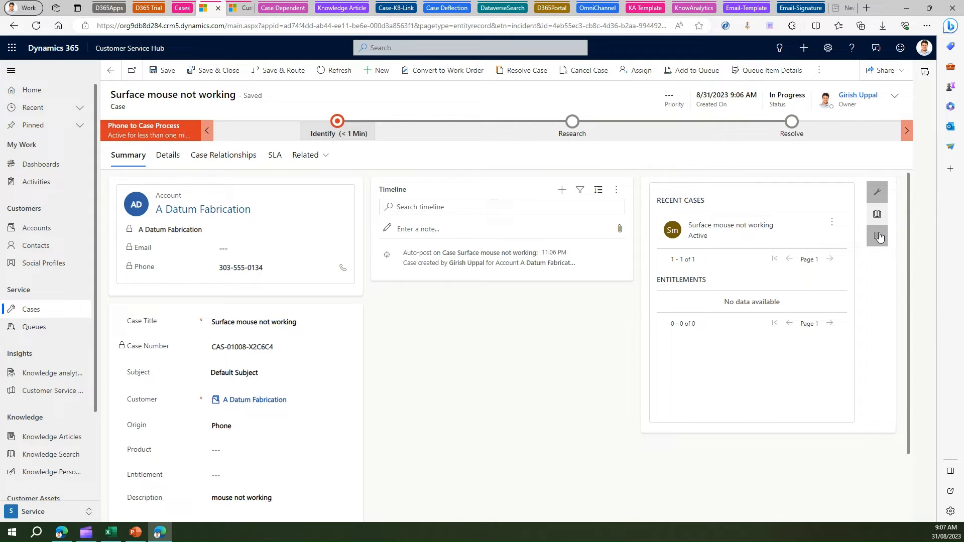
pyautogui.moveTo(901, 202)
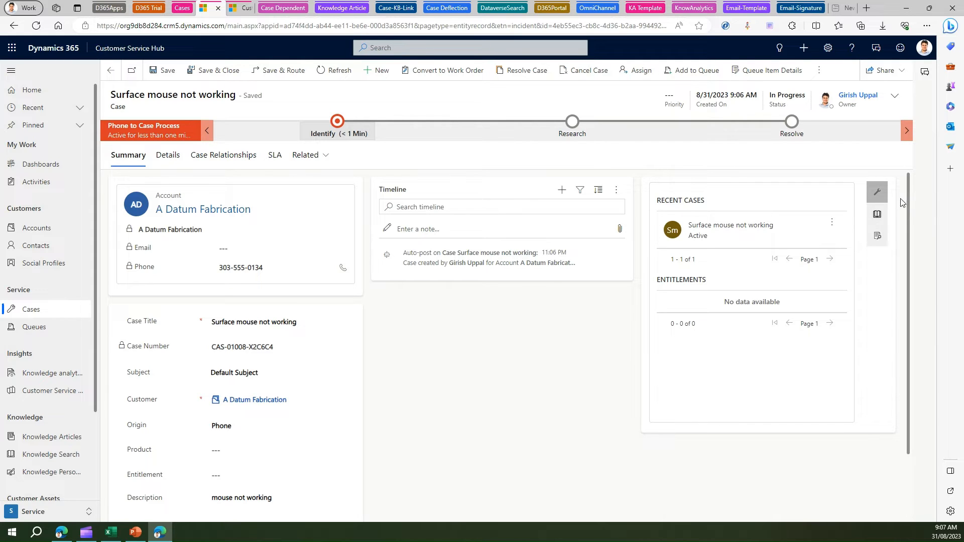
pyautogui.moveTo(877, 237)
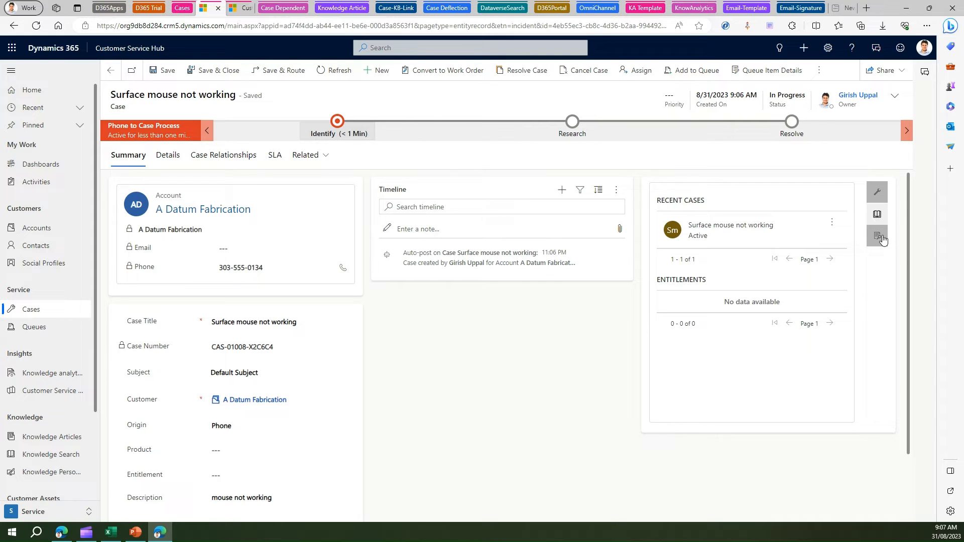
pyautogui.click(876, 235)
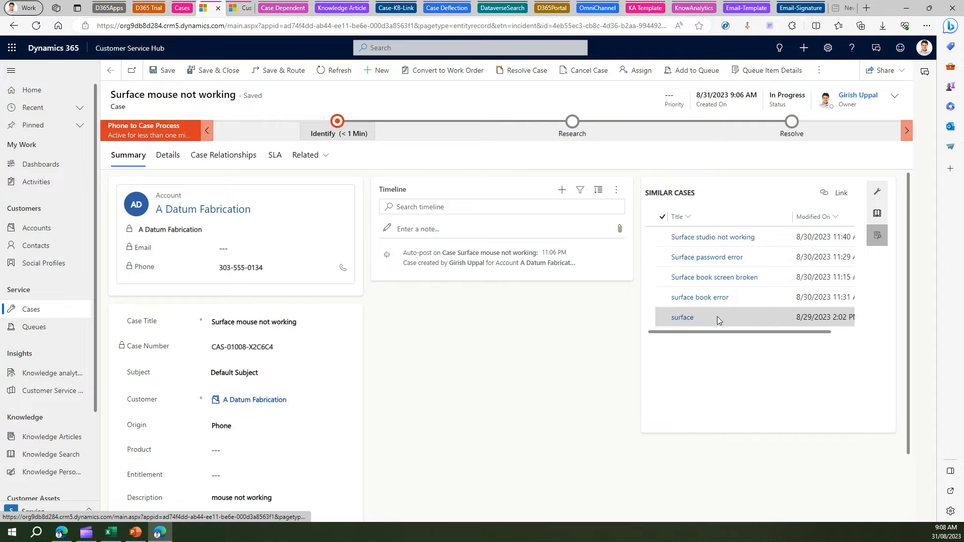
pyautogui.moveTo(676, 257)
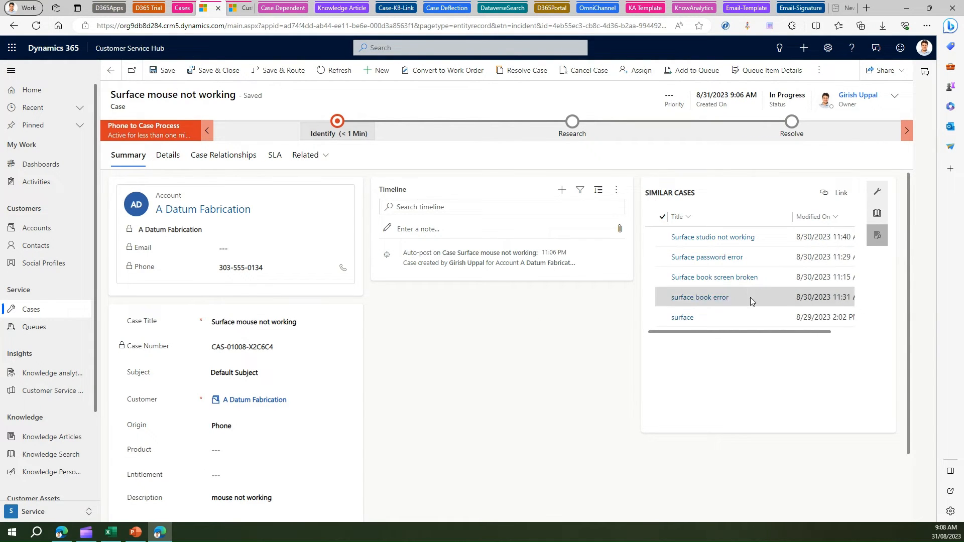
pyautogui.moveTo(687, 220)
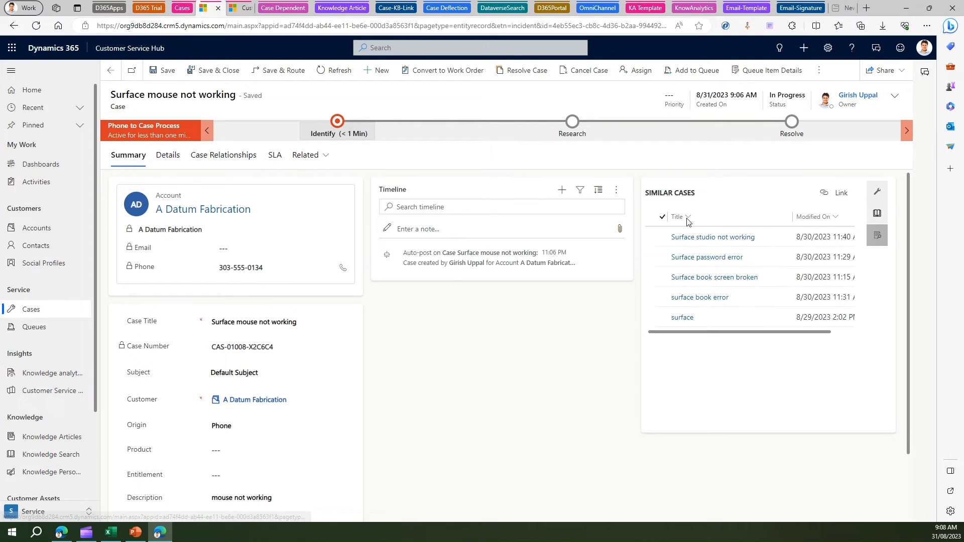
pyautogui.moveTo(764, 256)
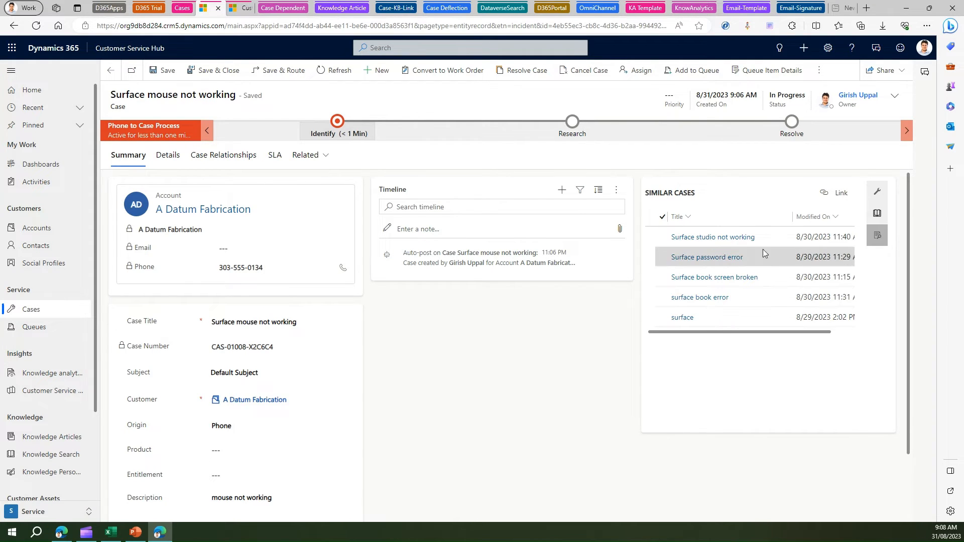
pyautogui.moveTo(706, 257)
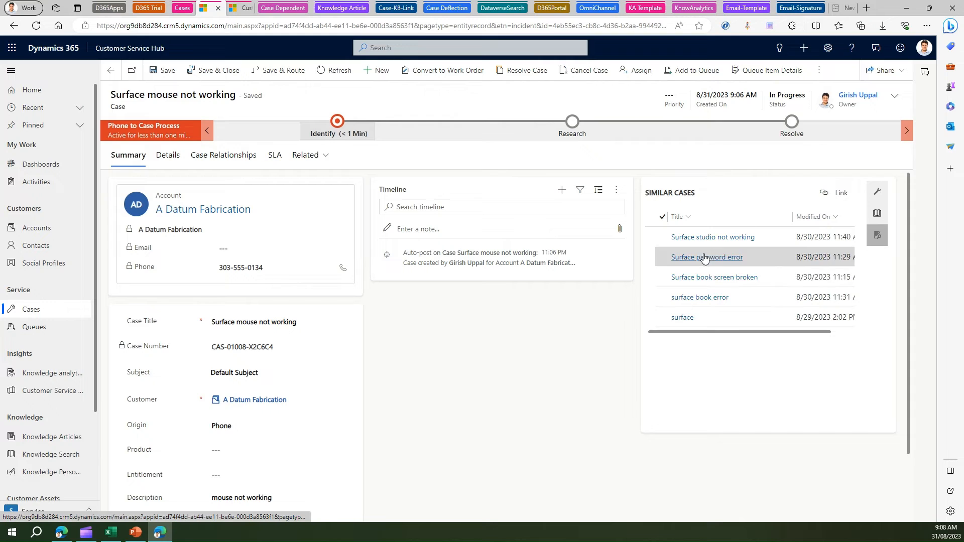
pyautogui.moveTo(699, 283)
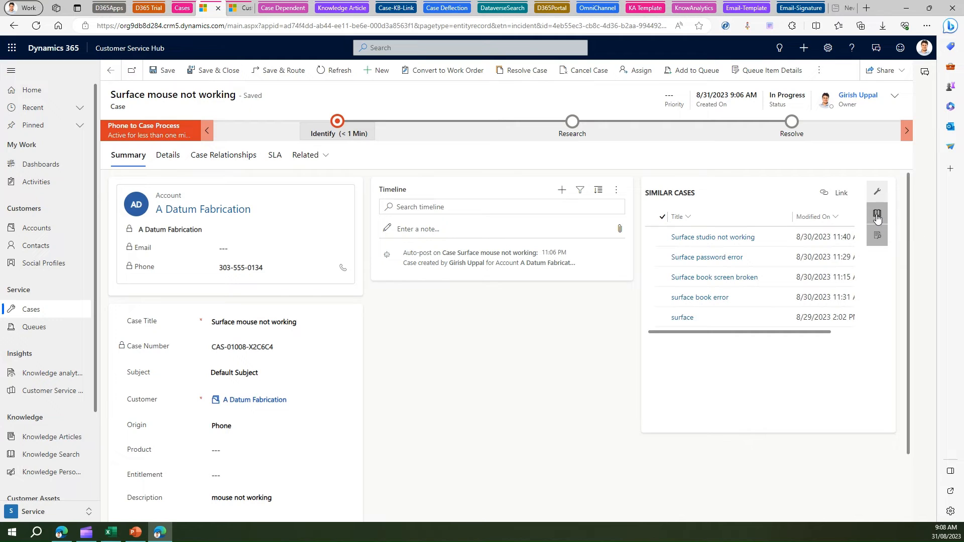
# - Open Knowledge Search for the case after reviewing the similar Surface cases
pyautogui.click(877, 213)
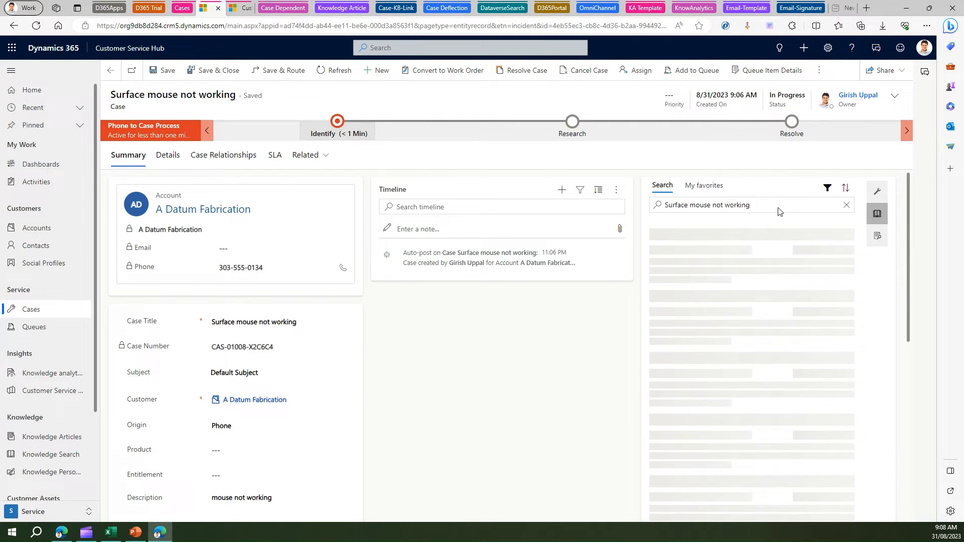
# - Search knowledge for 'Surface', read Surface Pro 9, then show recent cases and case details
pyautogui.click(709, 205)
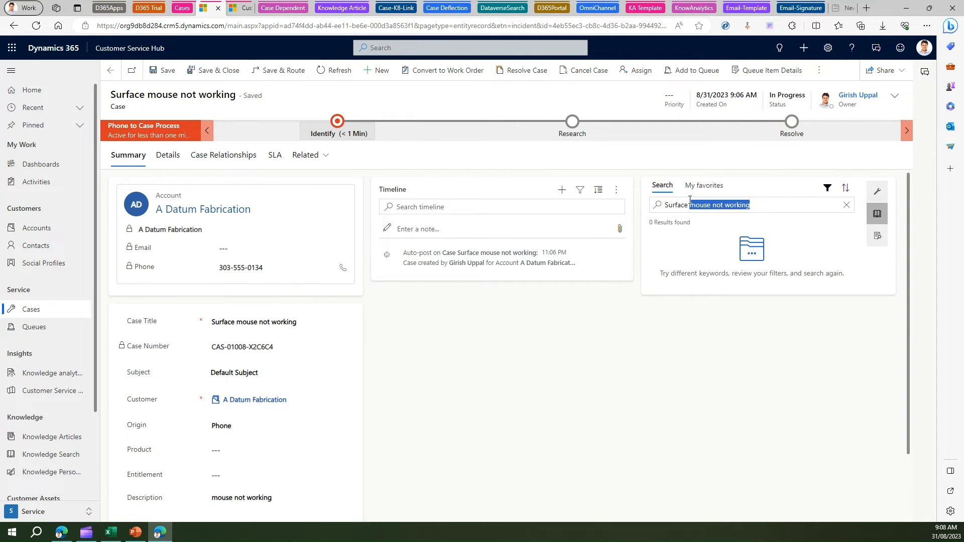
pyautogui.write('Surface')
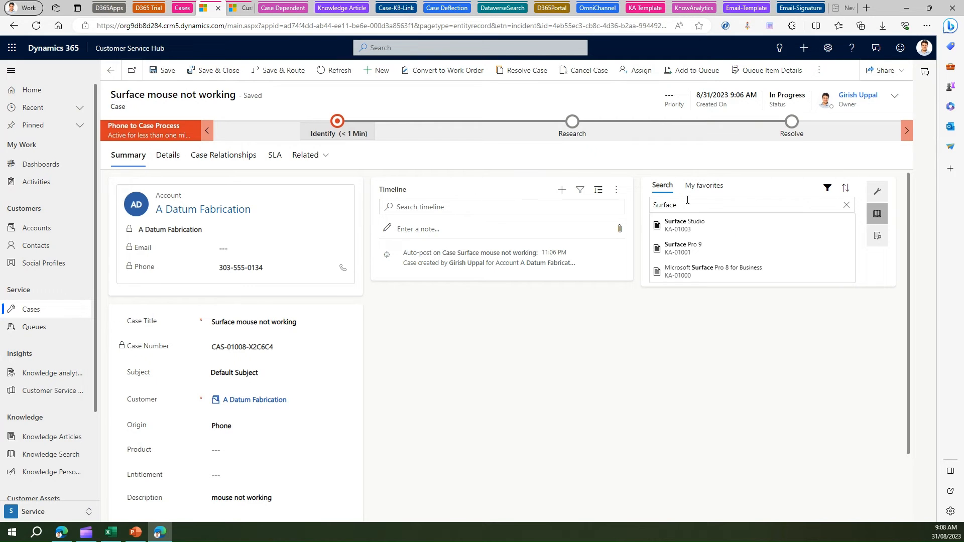
pyautogui.moveTo(684, 225)
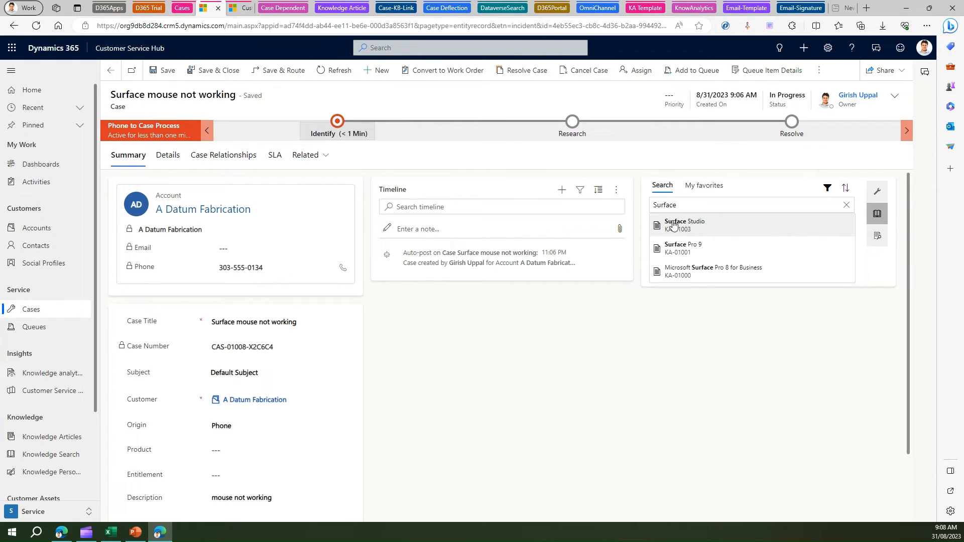
pyautogui.moveTo(688, 249)
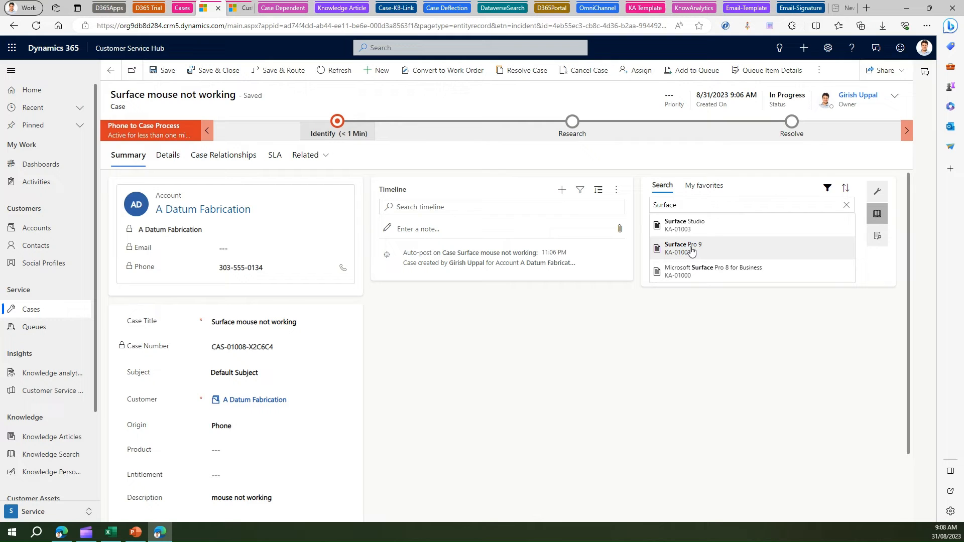
pyautogui.click(682, 247)
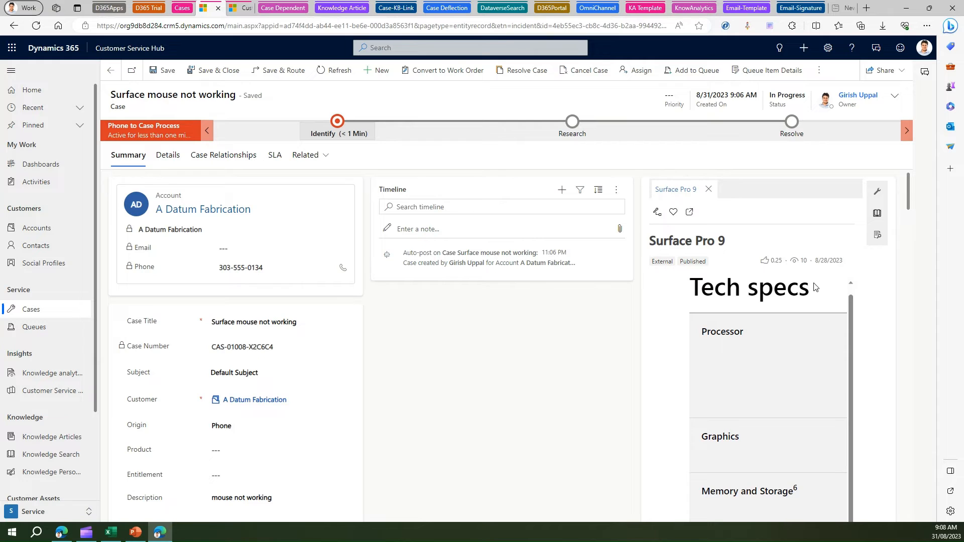
pyautogui.moveTo(737, 347)
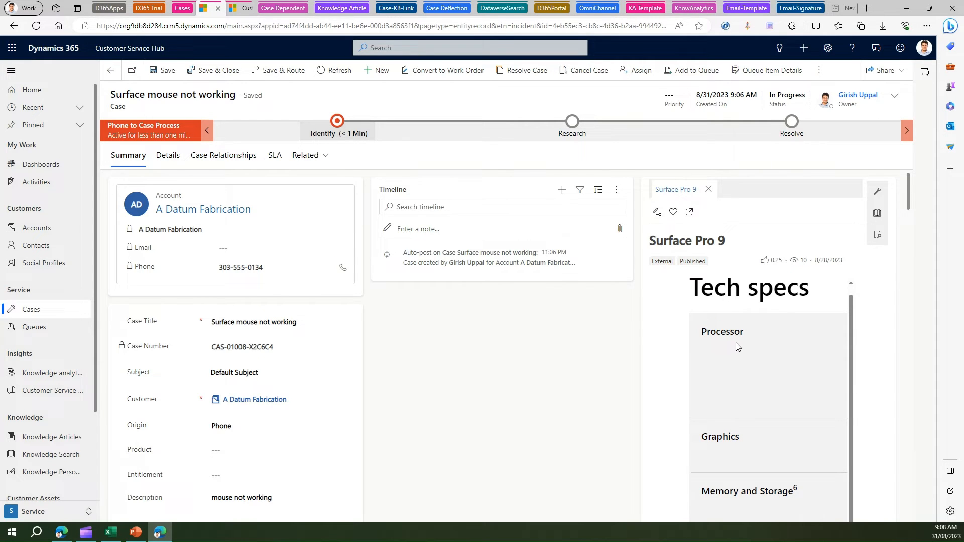
pyautogui.scroll(-3)
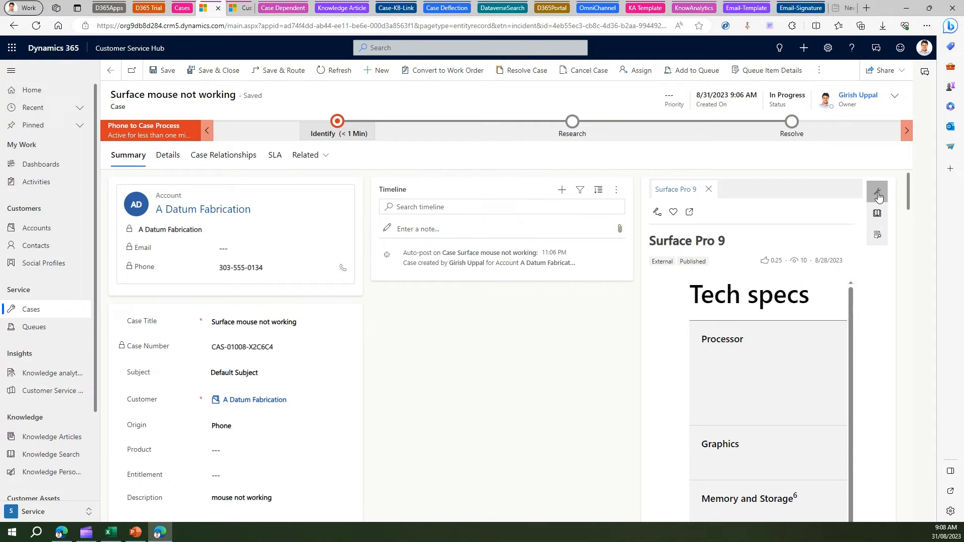
pyautogui.click(876, 191)
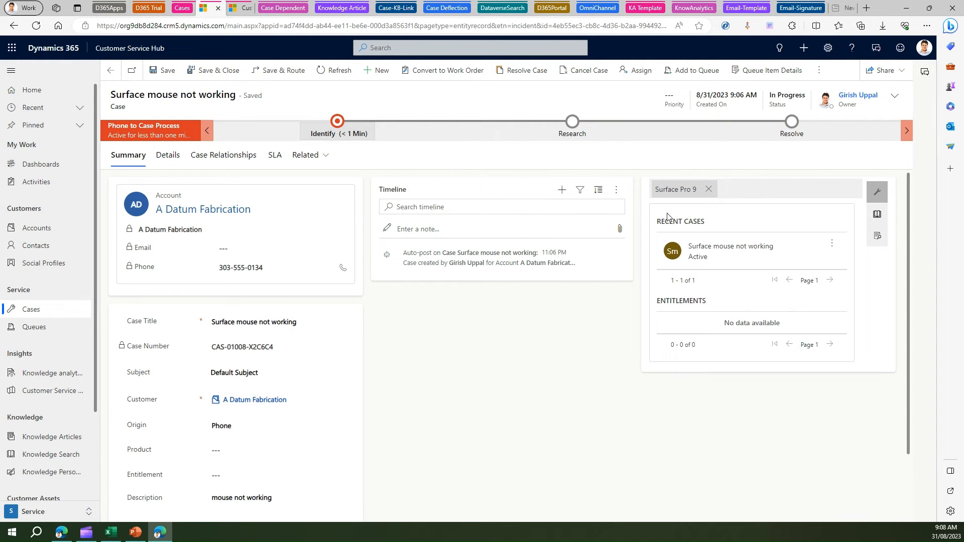
pyautogui.moveTo(775, 215)
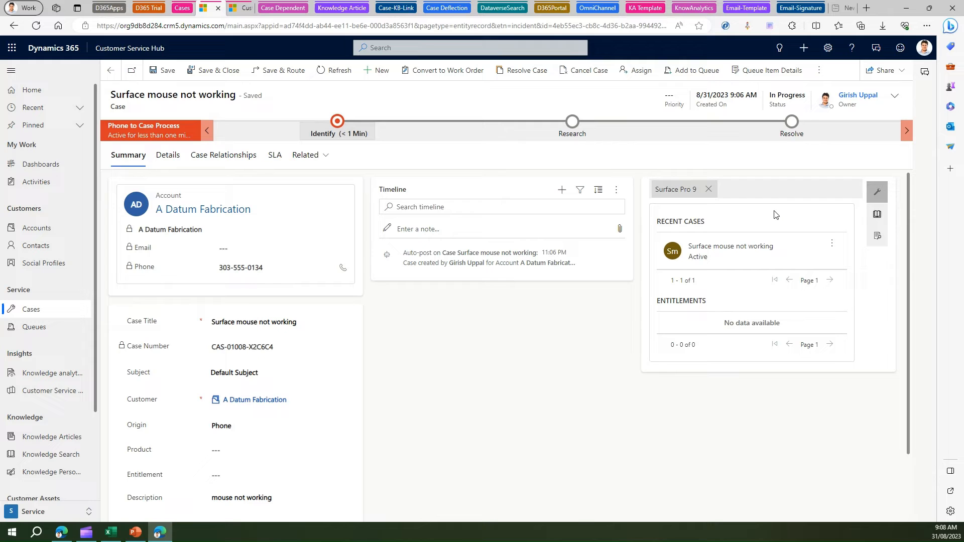
pyautogui.moveTo(173, 104)
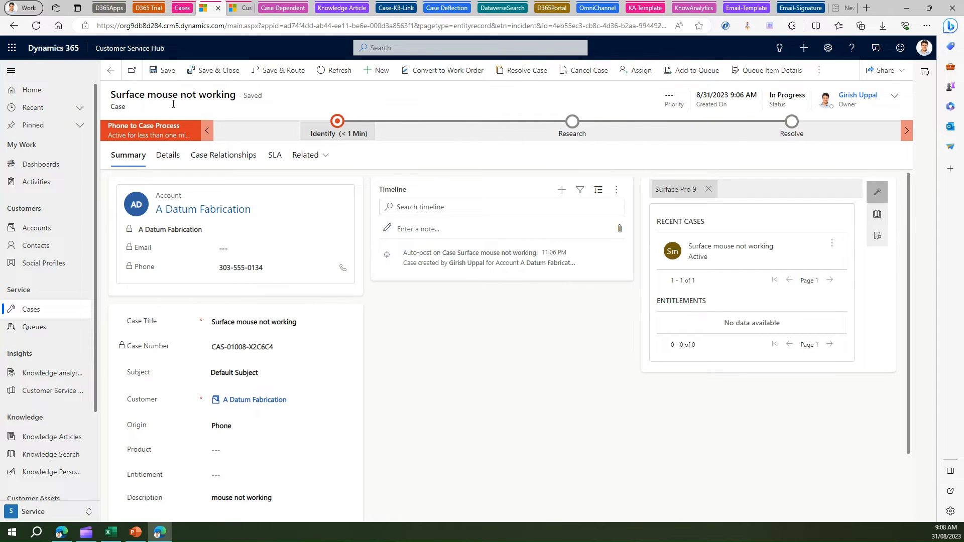
pyautogui.click(167, 155)
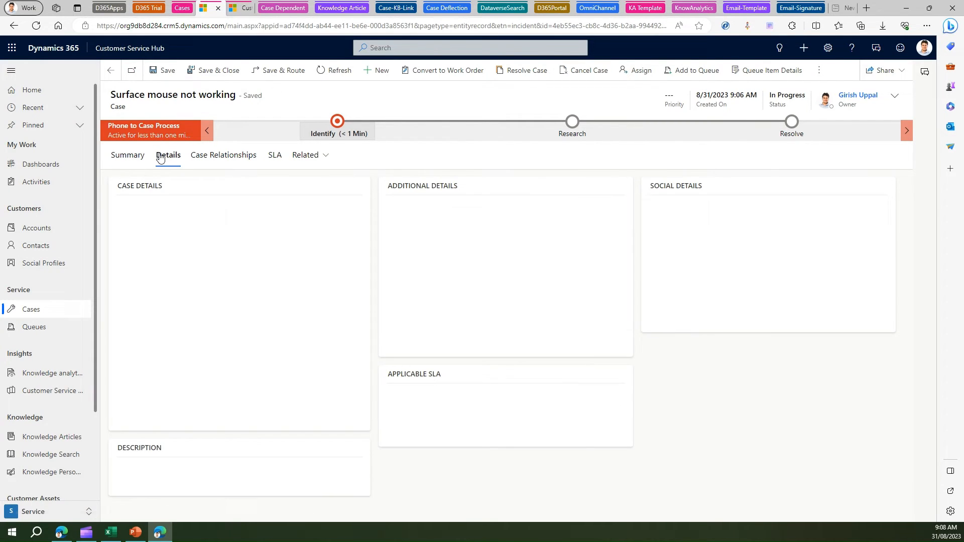
# - Set the Parent Case to 'surface' on the Details tab and save
pyautogui.click(168, 155)
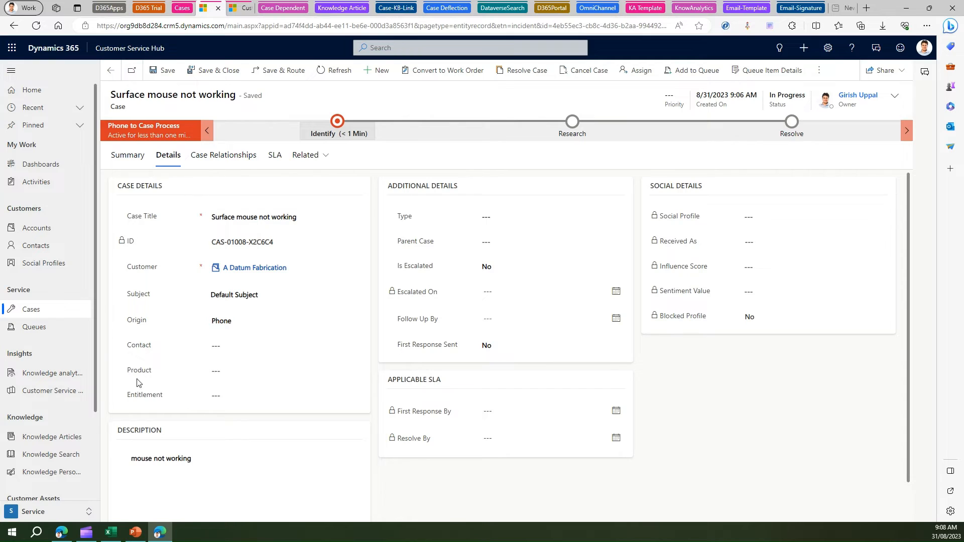
pyautogui.moveTo(468, 223)
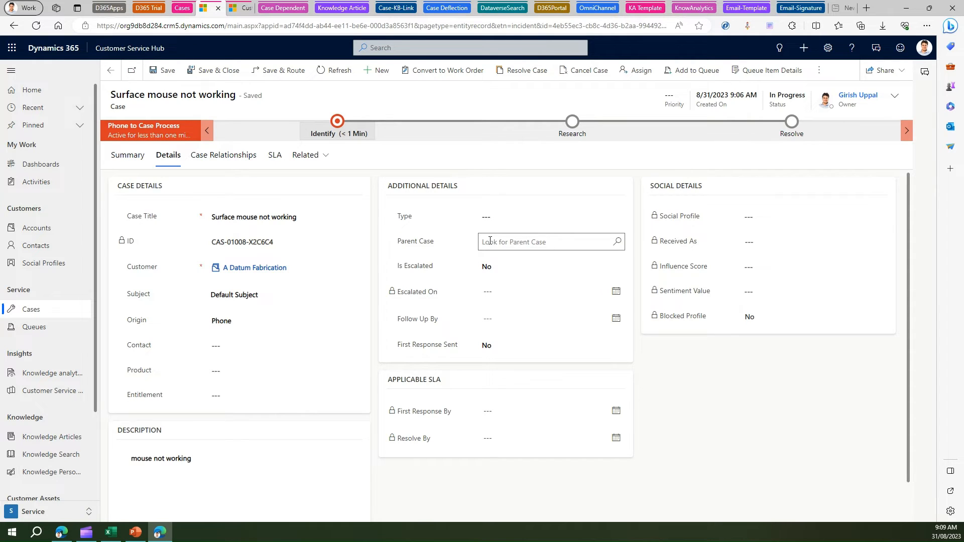
pyautogui.click(547, 241)
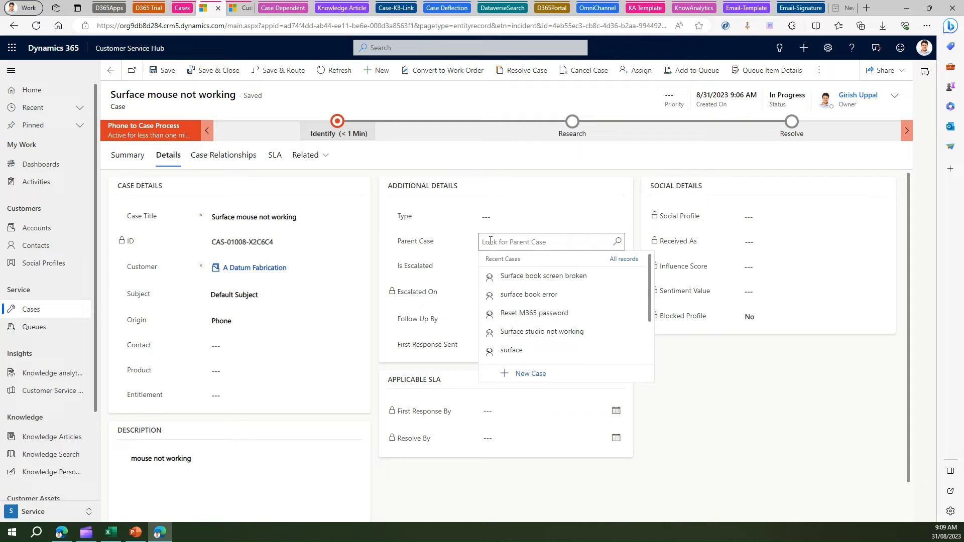
pyautogui.moveTo(511, 350)
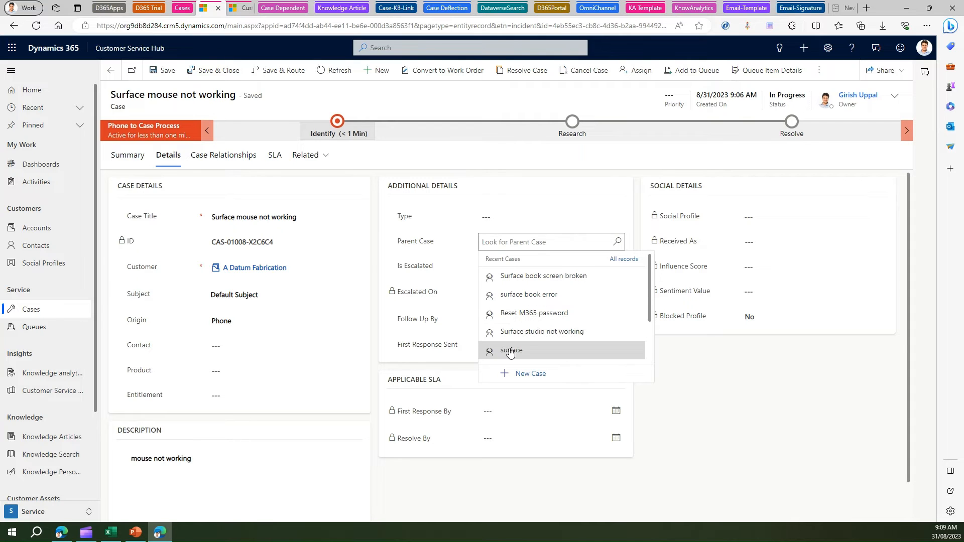
pyautogui.moveTo(512, 352)
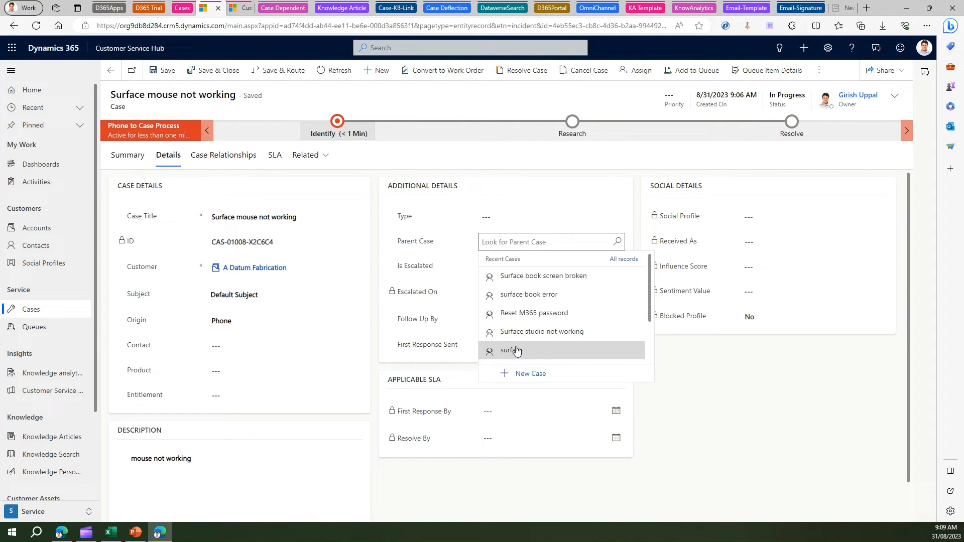
pyautogui.click(510, 351)
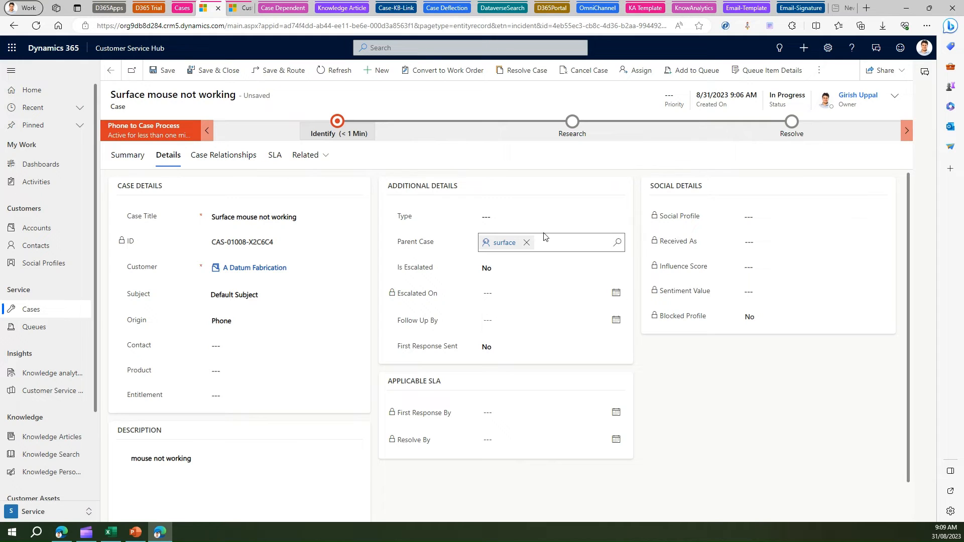
pyautogui.click(550, 216)
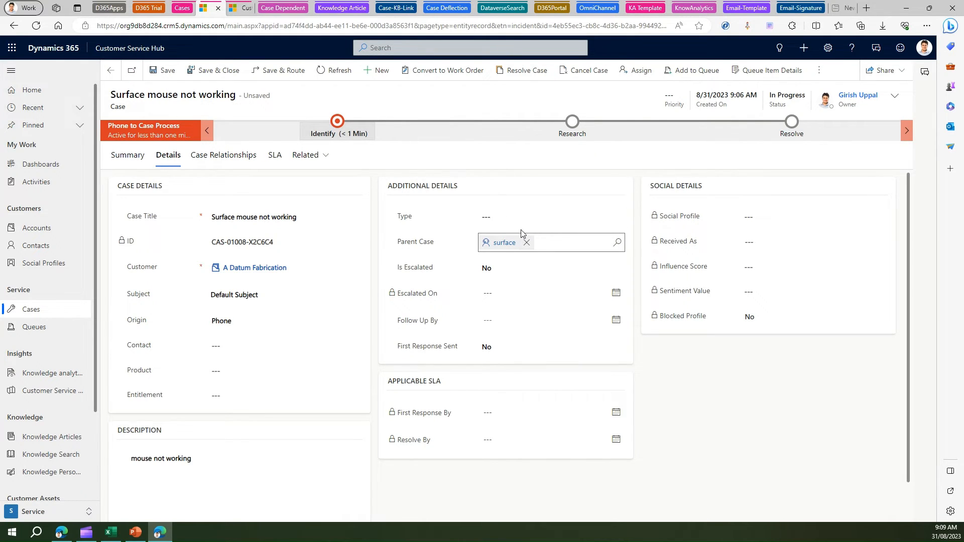
pyautogui.moveTo(498, 247)
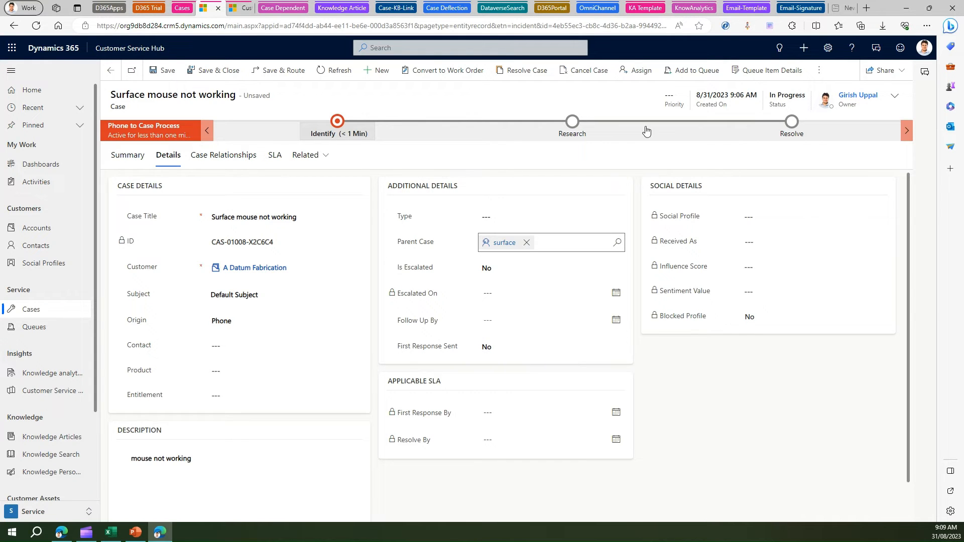
pyautogui.moveTo(223, 155)
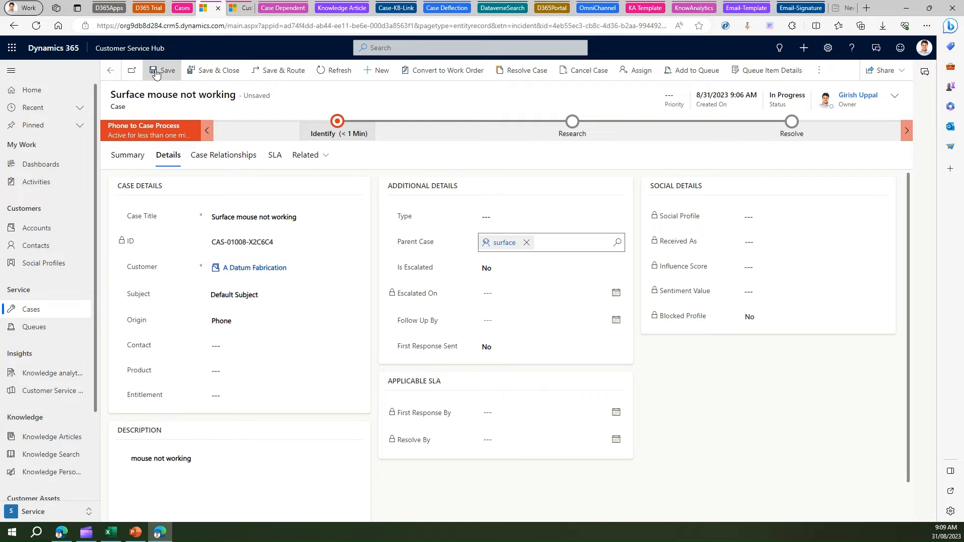
pyautogui.click(162, 70)
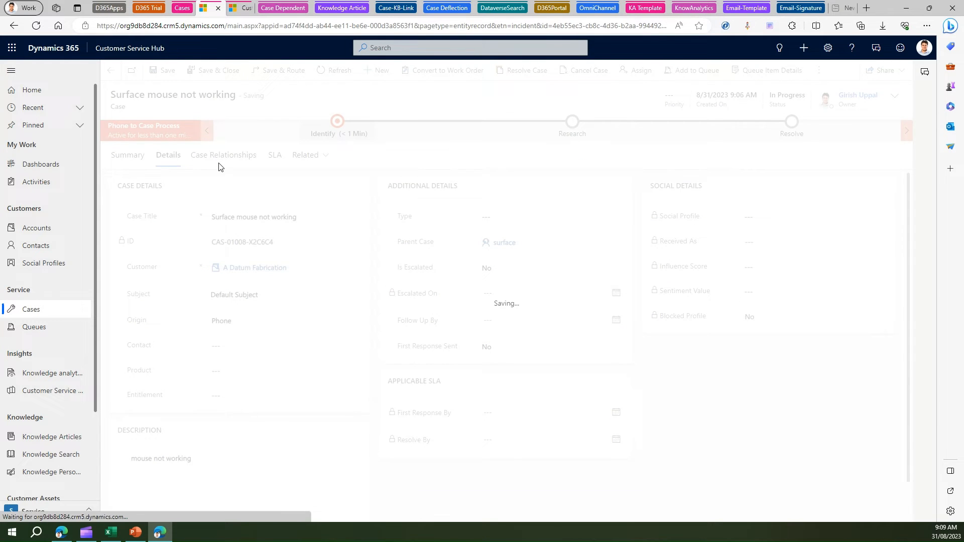
pyautogui.click(224, 154)
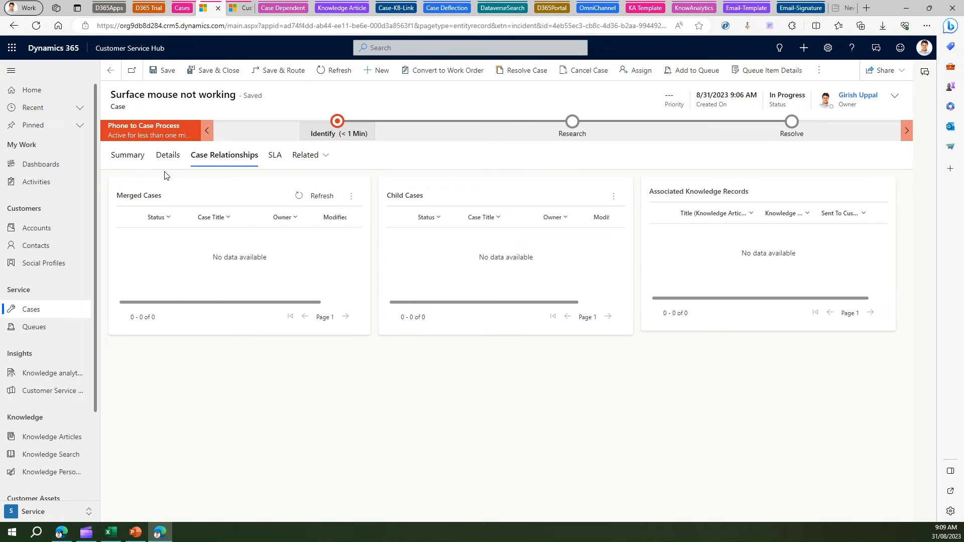
pyautogui.moveTo(403, 259)
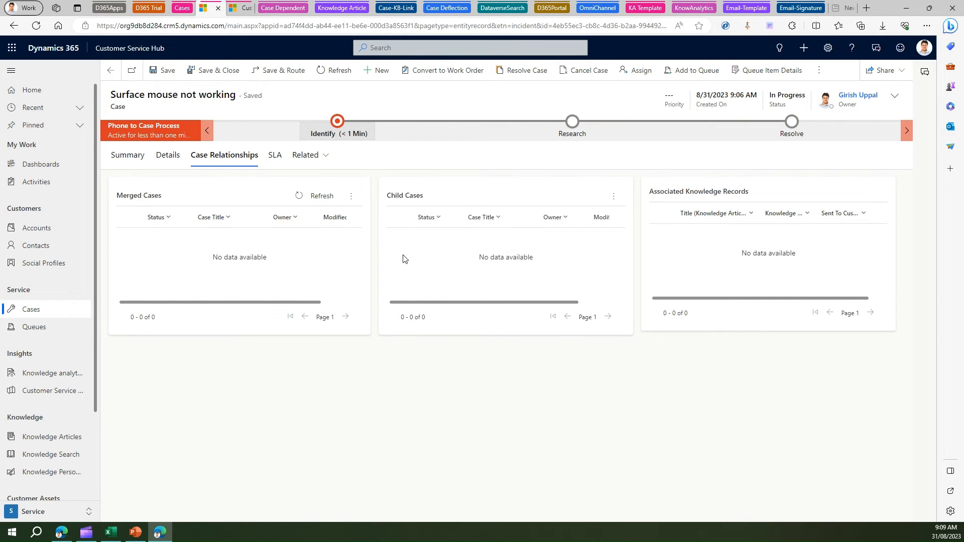
pyautogui.moveTo(630, 185)
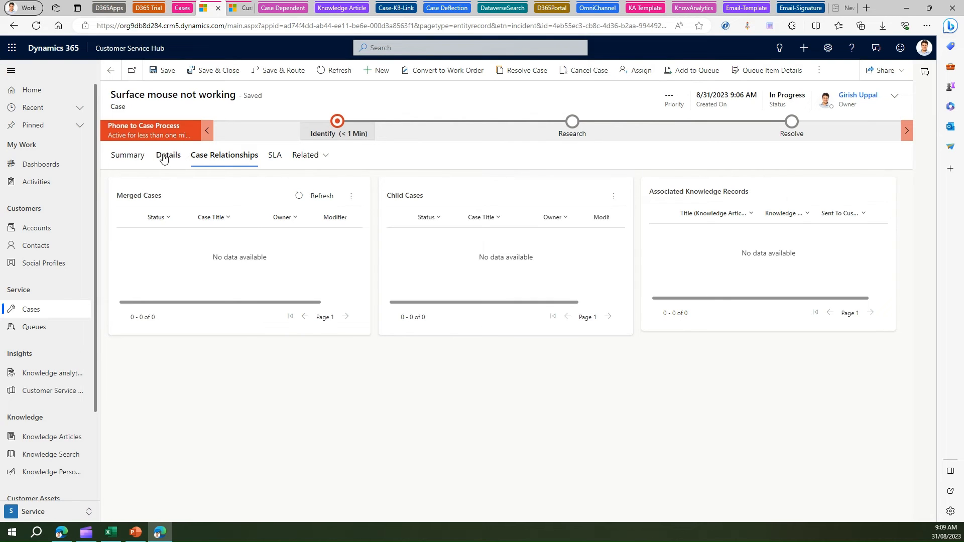
# - Search knowledge for Surface from the Summary tab and link the Surface Studio article
pyautogui.click(128, 156)
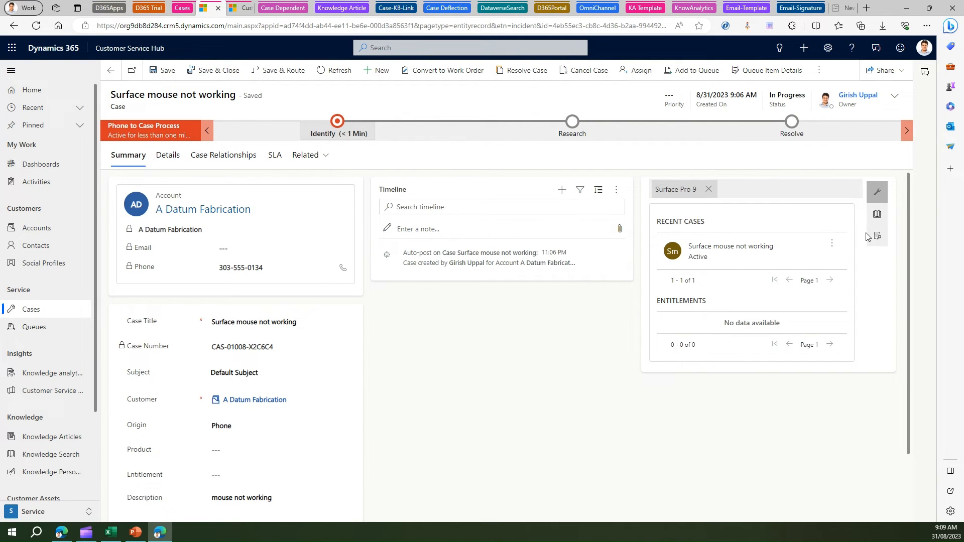
pyautogui.click(876, 213)
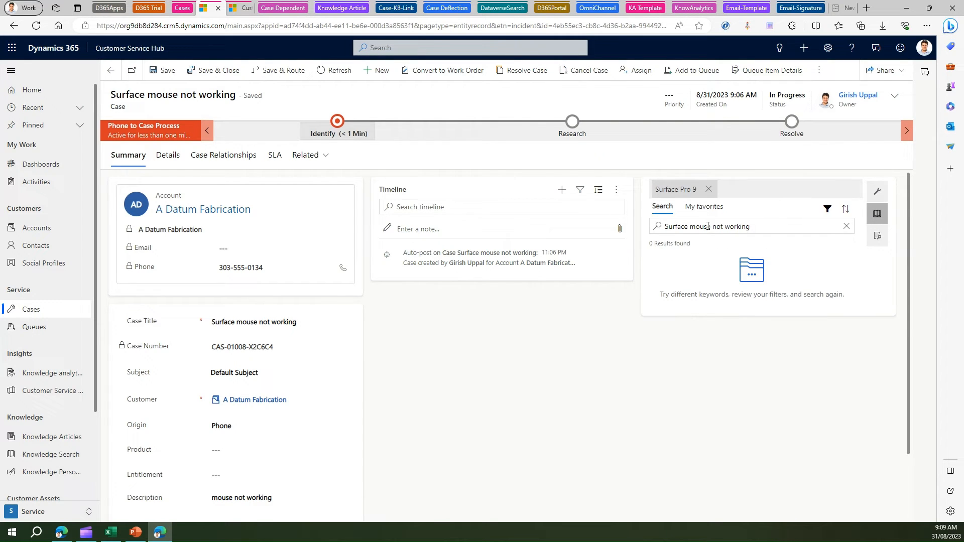
pyautogui.press('Backspace')
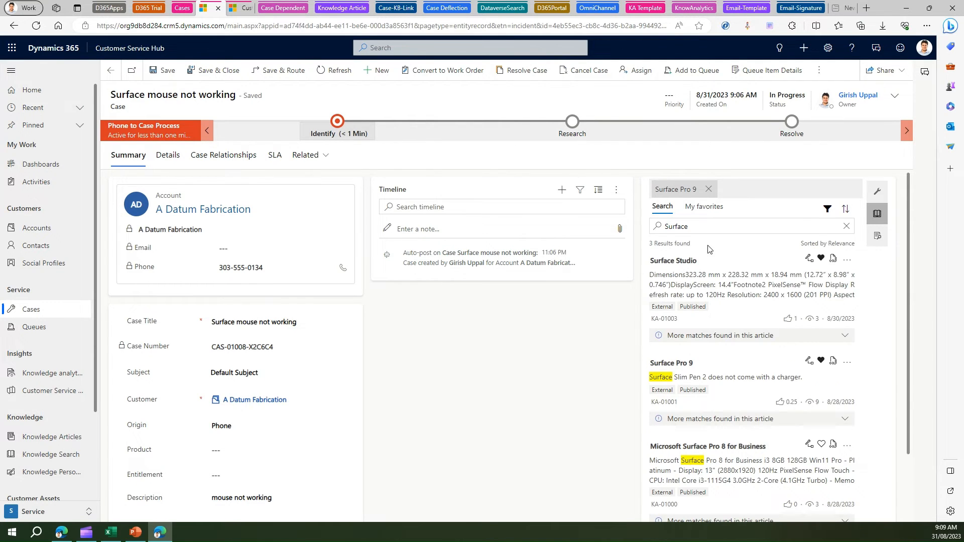
pyautogui.moveTo(810, 258)
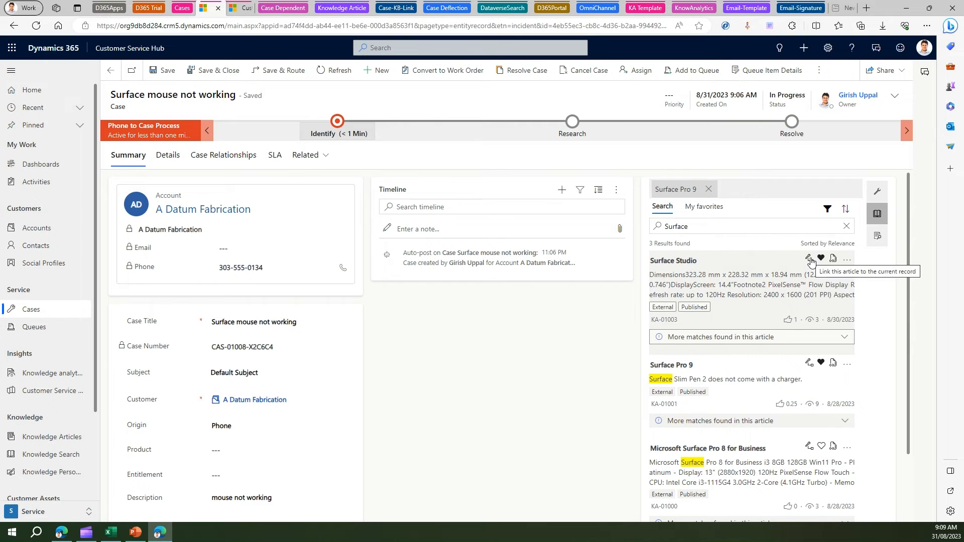
pyautogui.click(808, 258)
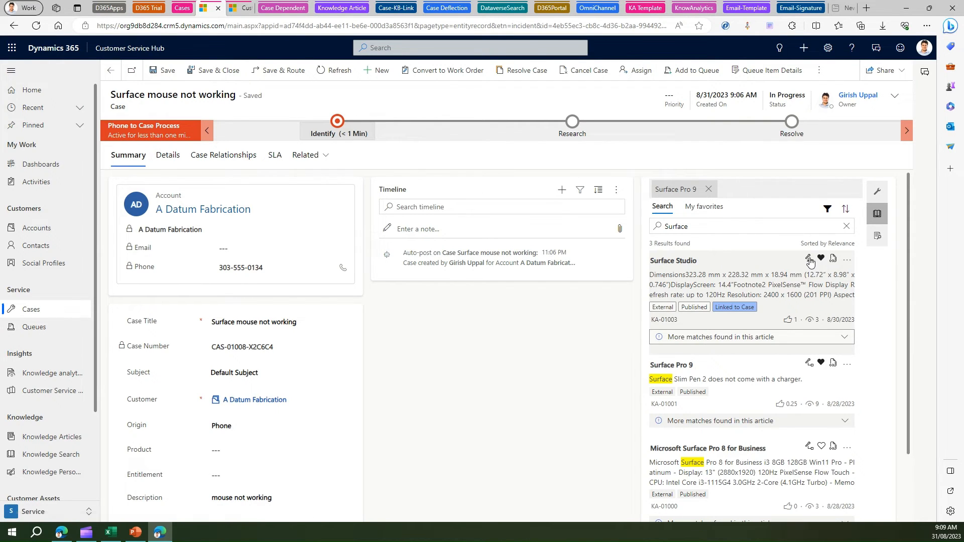
pyautogui.moveTo(734, 307)
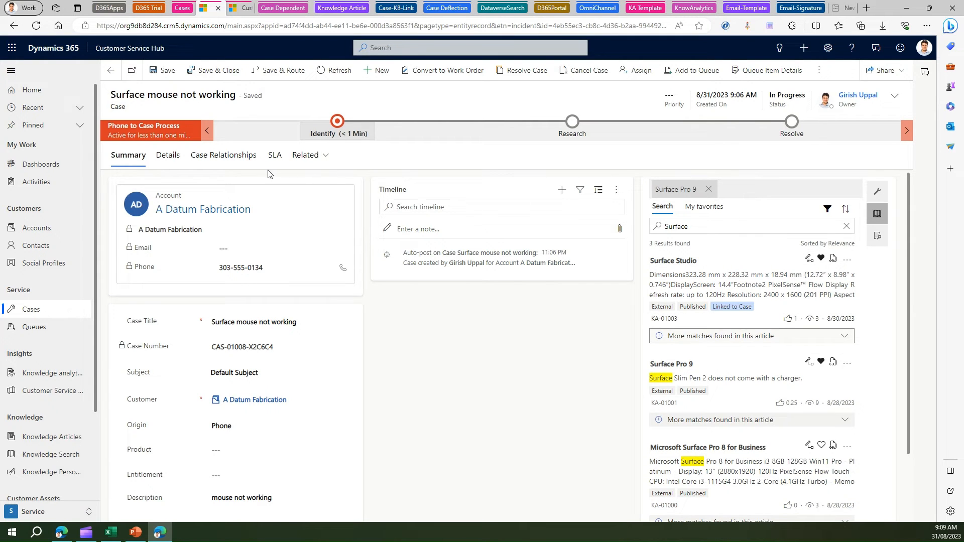
pyautogui.click(223, 156)
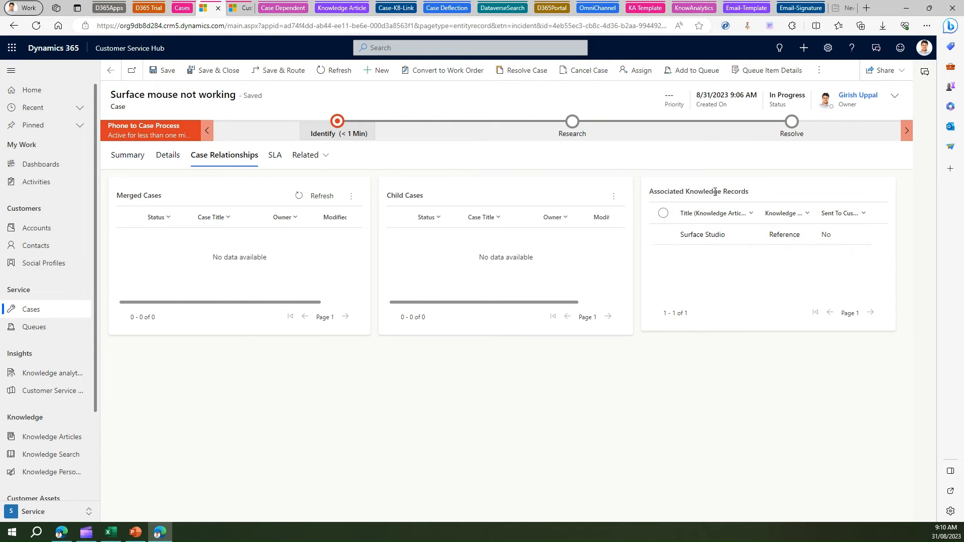
pyautogui.moveTo(713, 213)
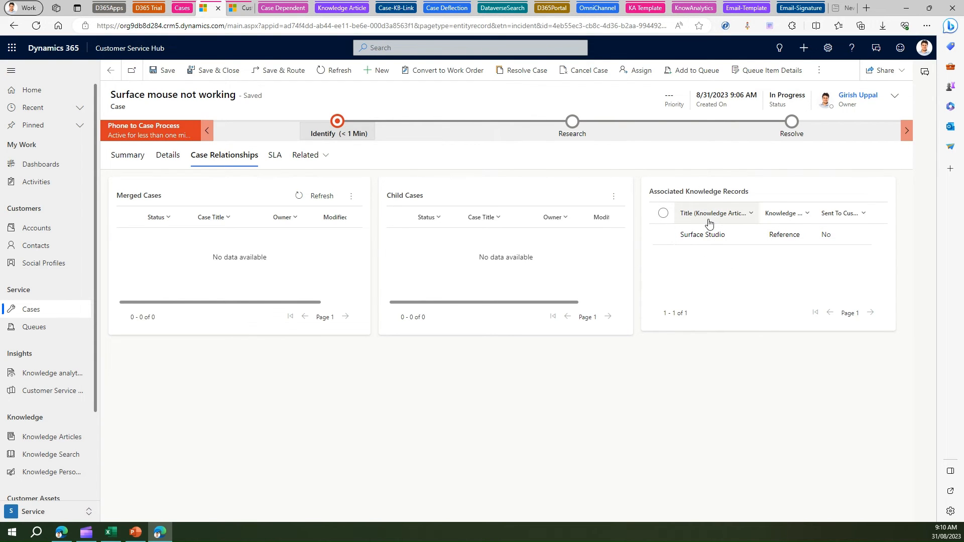
pyautogui.moveTo(448, 242)
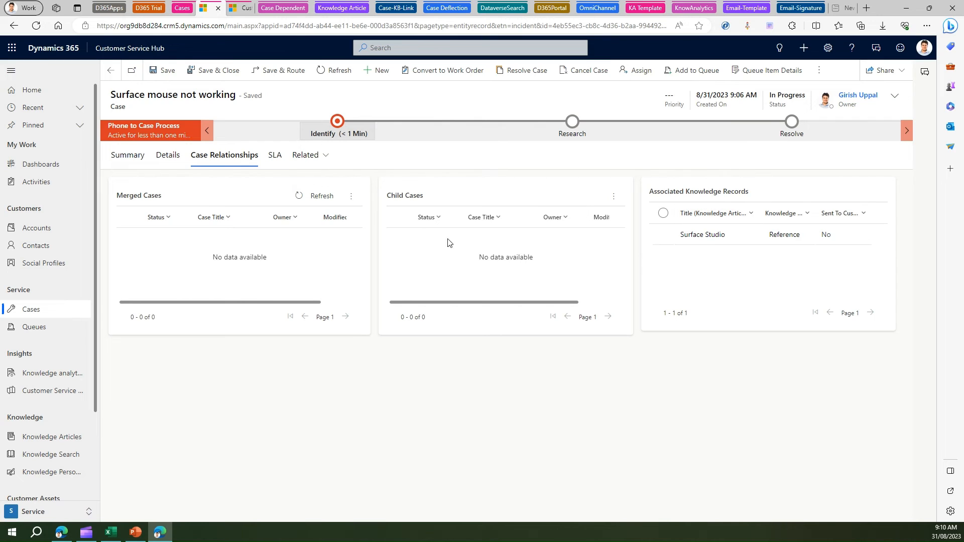
pyautogui.moveTo(361, 257)
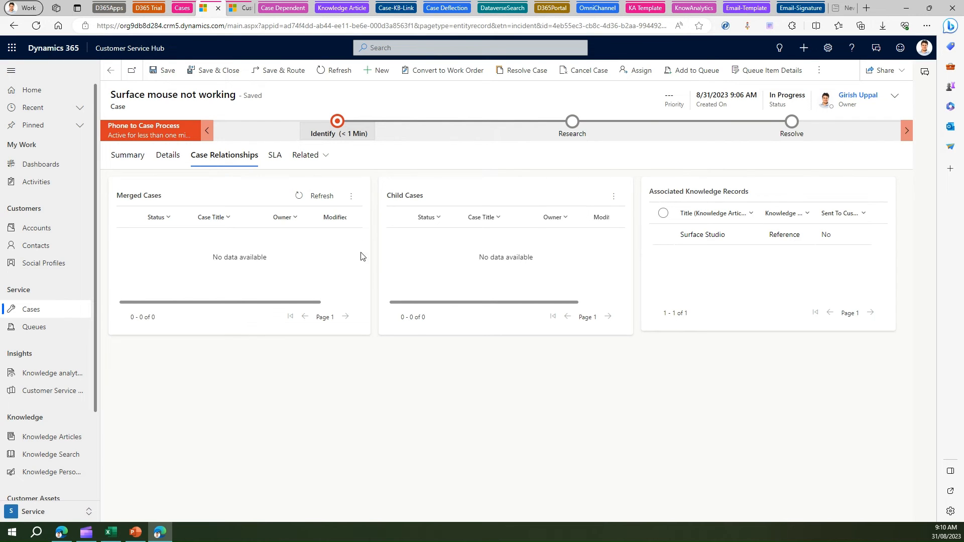
pyautogui.moveTo(428, 217)
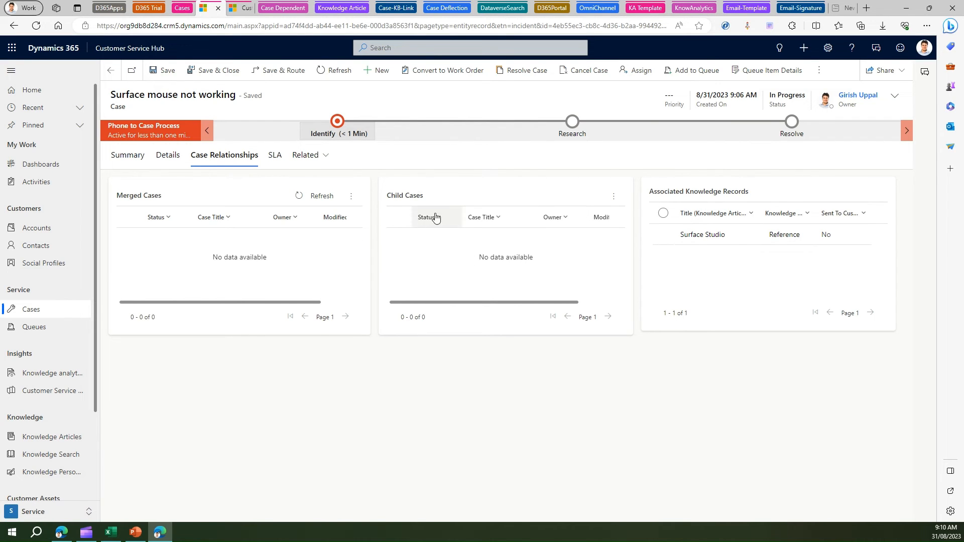
pyautogui.moveTo(159, 217)
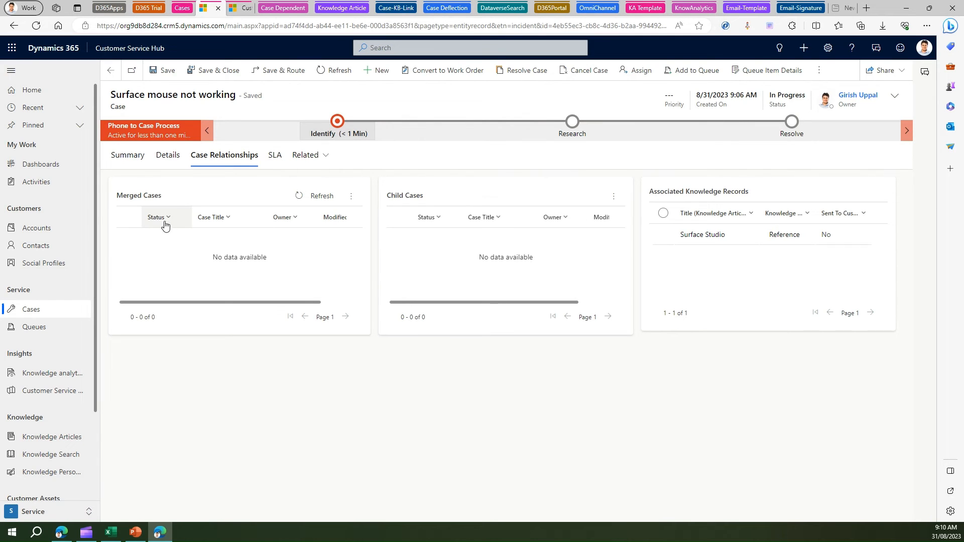
pyautogui.moveTo(169, 208)
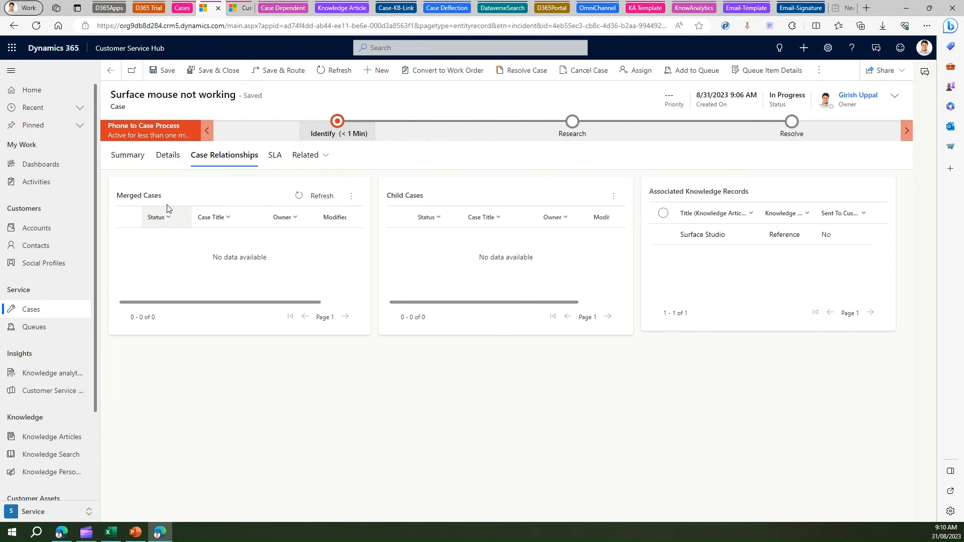
pyautogui.moveTo(338, 245)
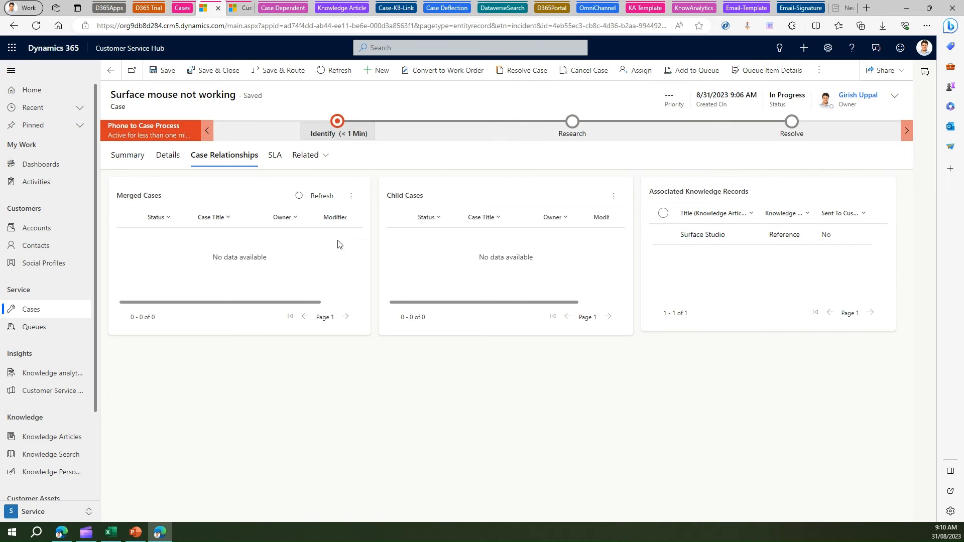
pyautogui.moveTo(298, 60)
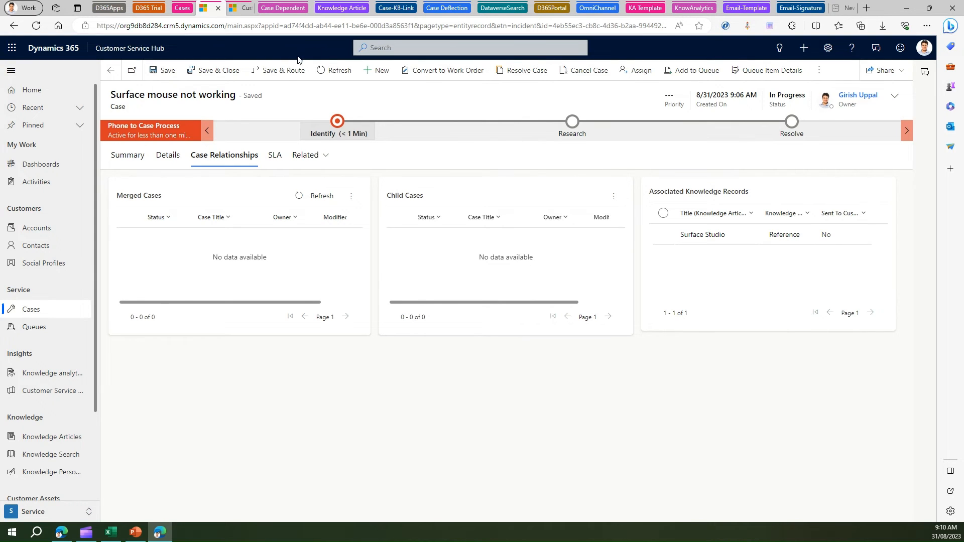
pyautogui.moveTo(405, 62)
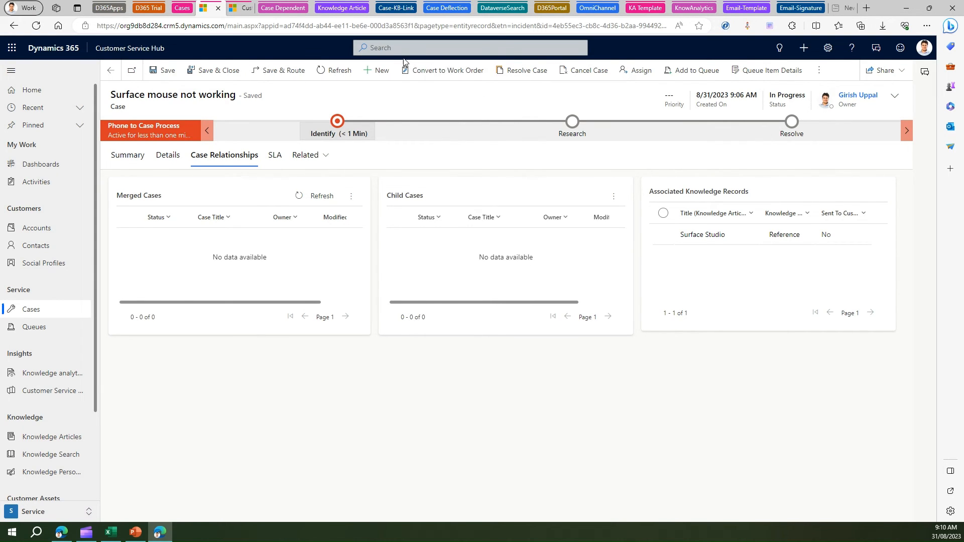
# - Show the More commands list with Delete, Convert To, Flow and Run Report
pyautogui.click(447, 69)
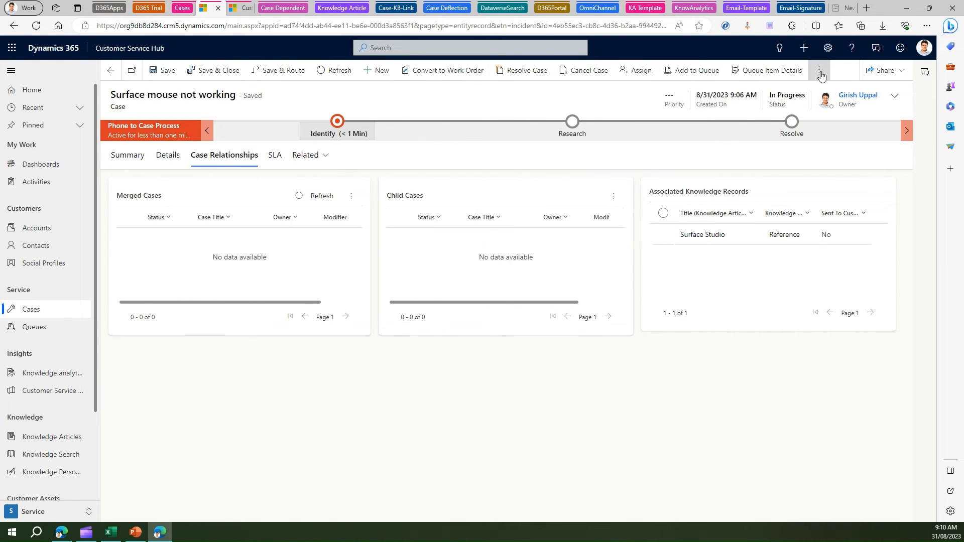
pyautogui.click(818, 70)
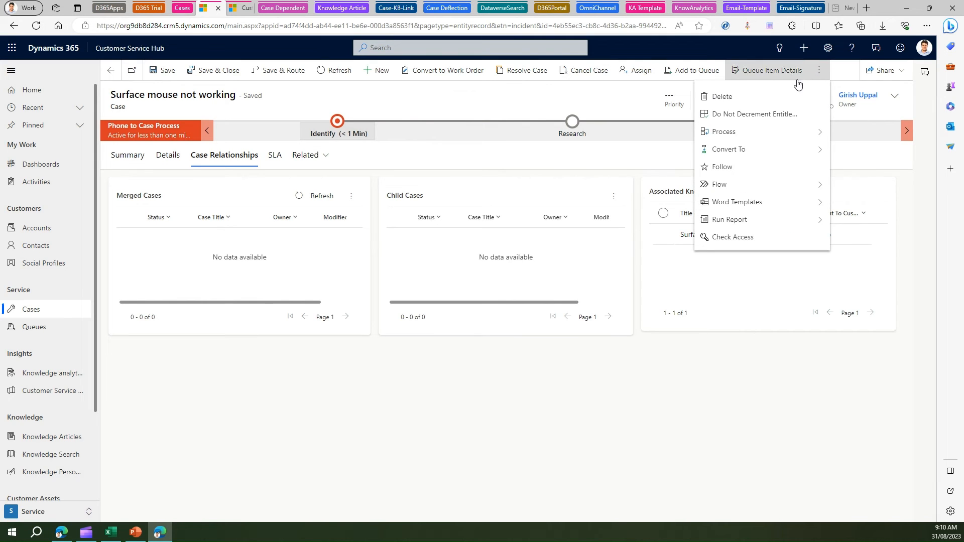
pyautogui.moveTo(736, 96)
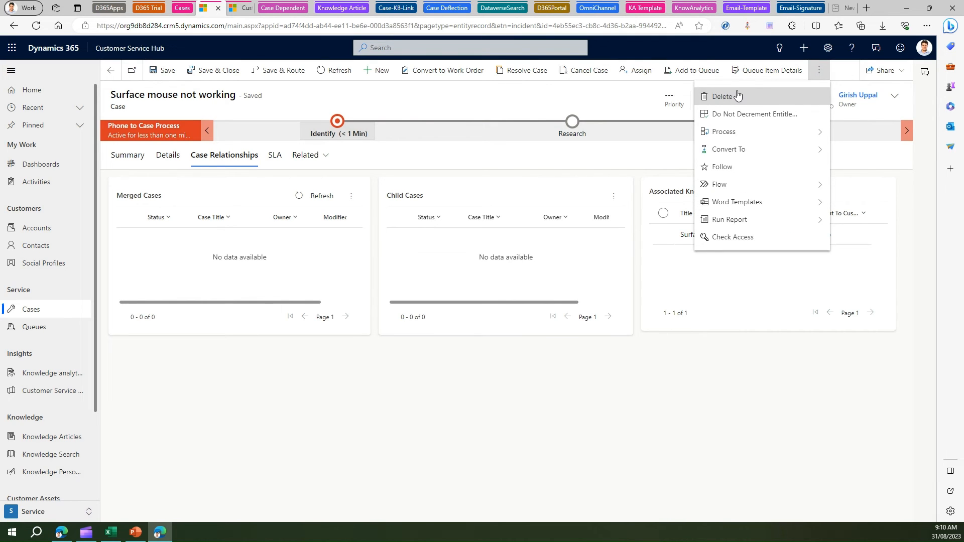
pyautogui.moveTo(524, 96)
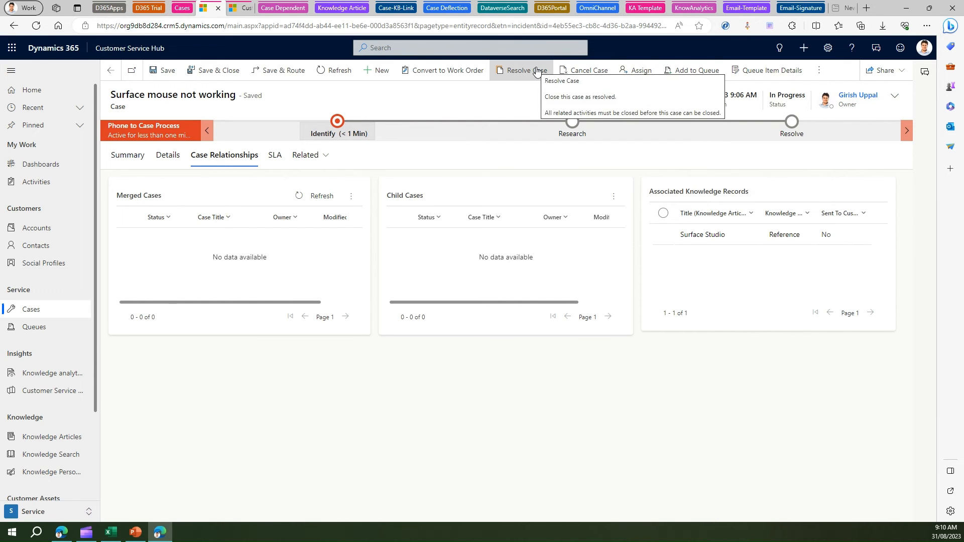
pyautogui.moveTo(588, 70)
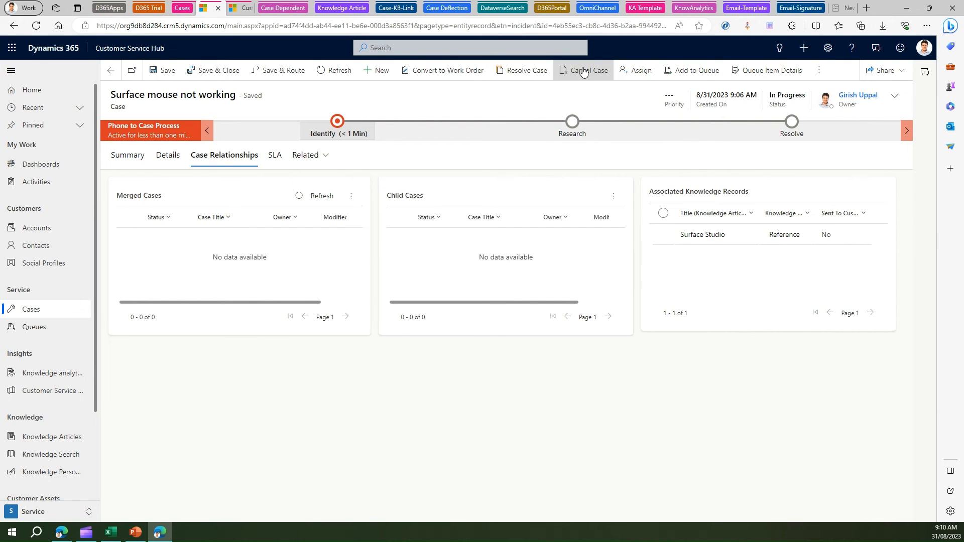
# - Start Cancel Case on the 'Surface mouse not working' case
pyautogui.click(589, 70)
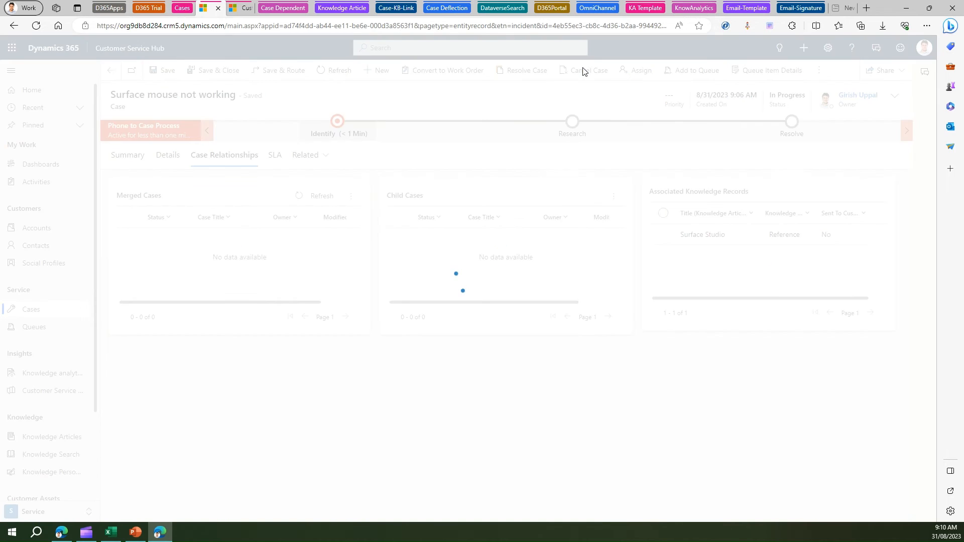
# - Cancel the Surface mouse not working case with status Cancelled and confirm
pyautogui.click(582, 70)
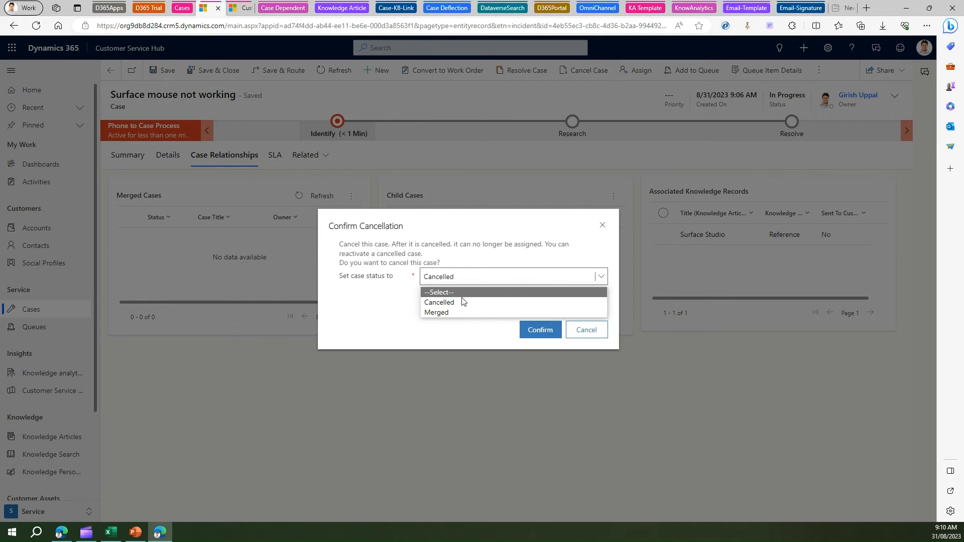
pyautogui.moveTo(436, 312)
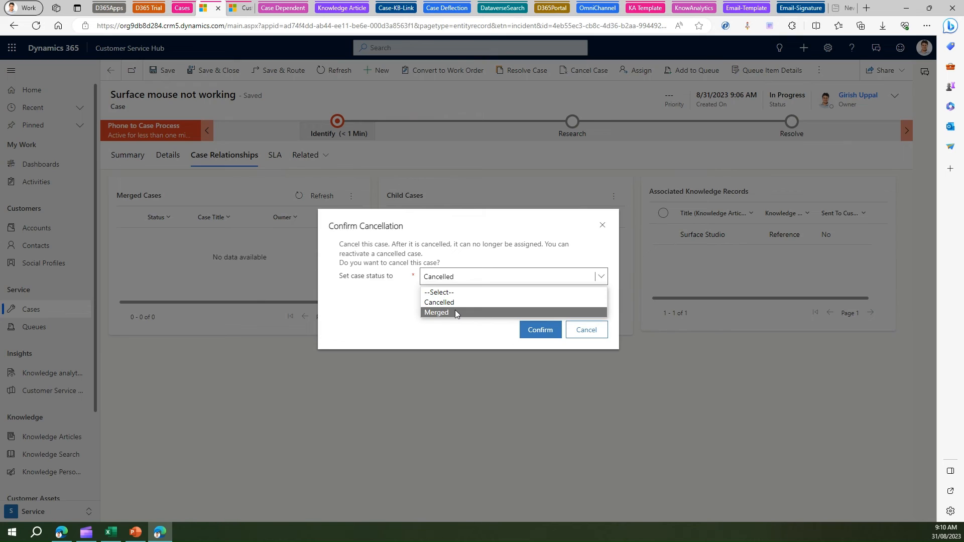
pyautogui.moveTo(438, 302)
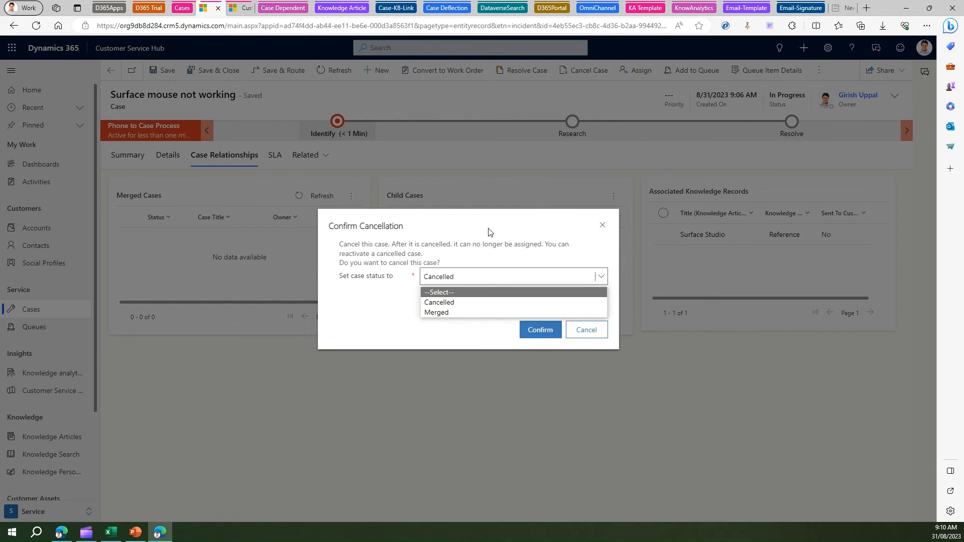
pyautogui.moveTo(476, 302)
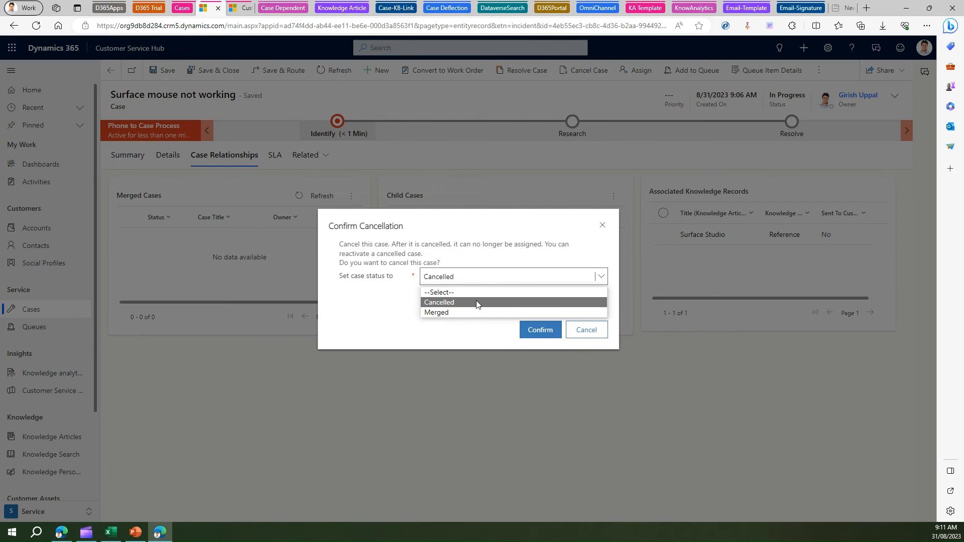
pyautogui.click(439, 301)
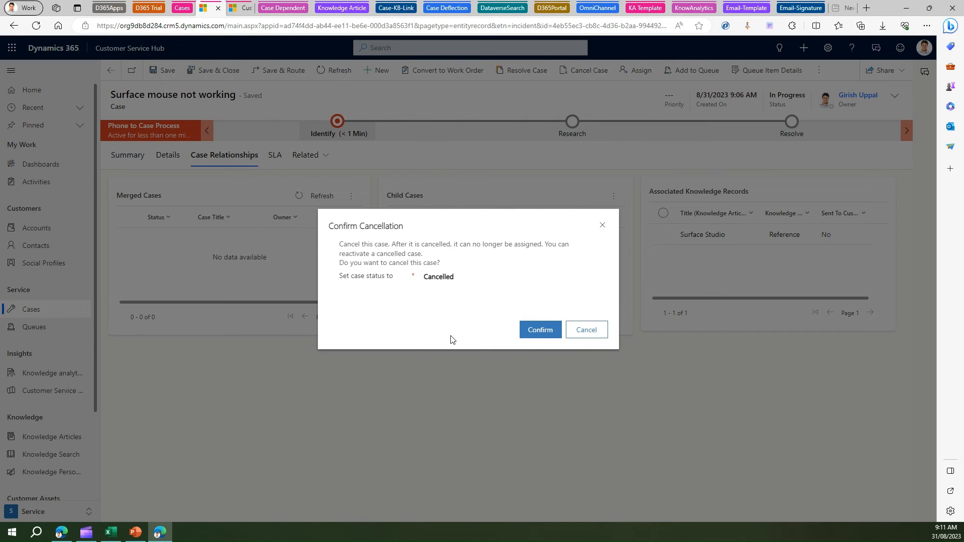
pyautogui.click(512, 276)
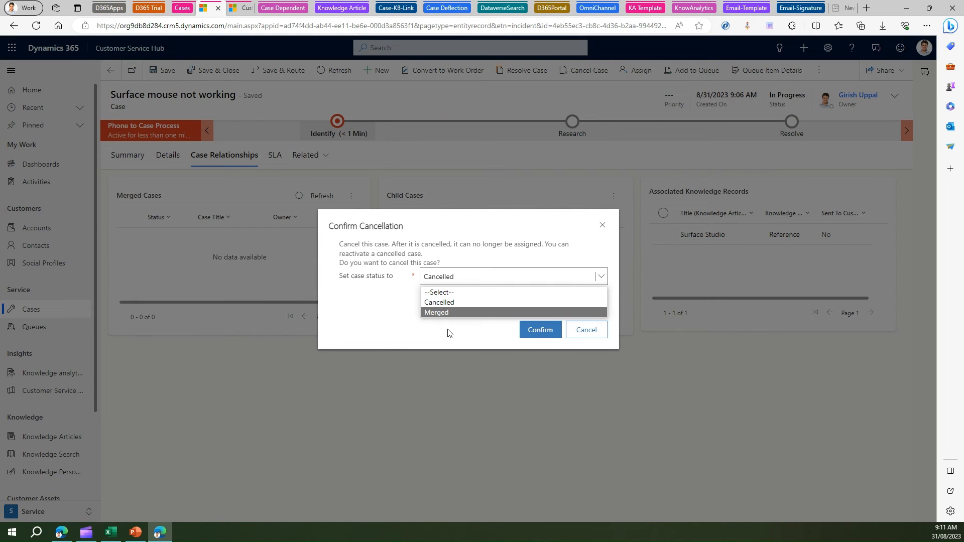
pyautogui.moveTo(438, 302)
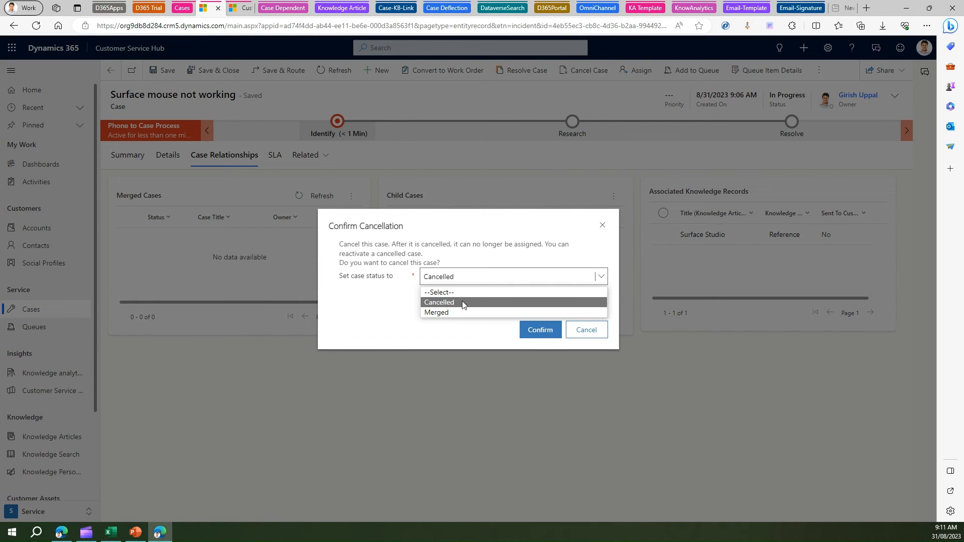
pyautogui.click(438, 302)
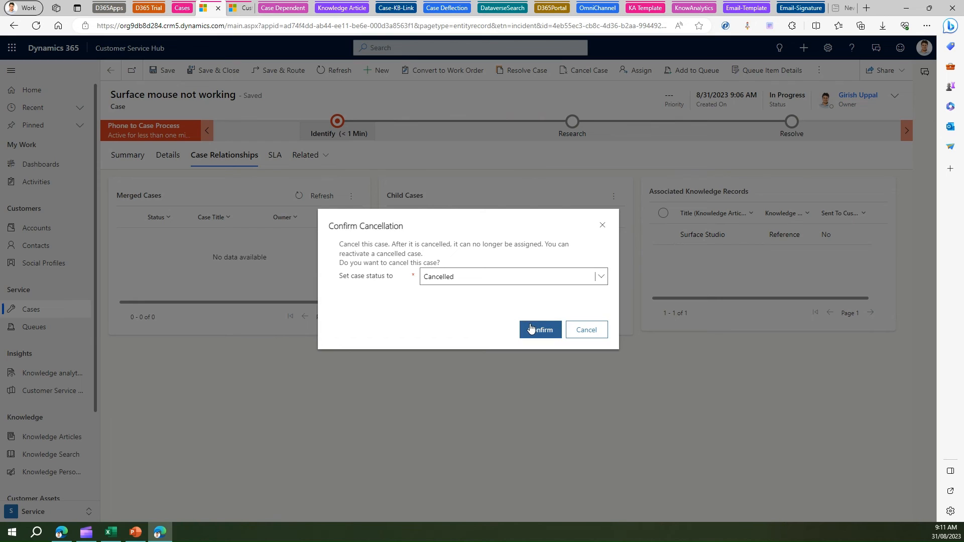
pyautogui.moveTo(585, 329)
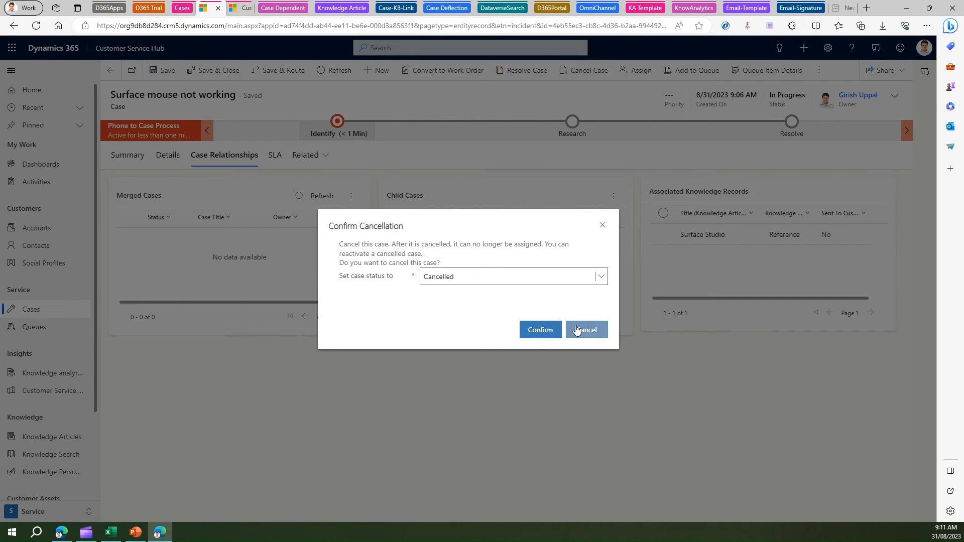
pyautogui.moveTo(539, 330)
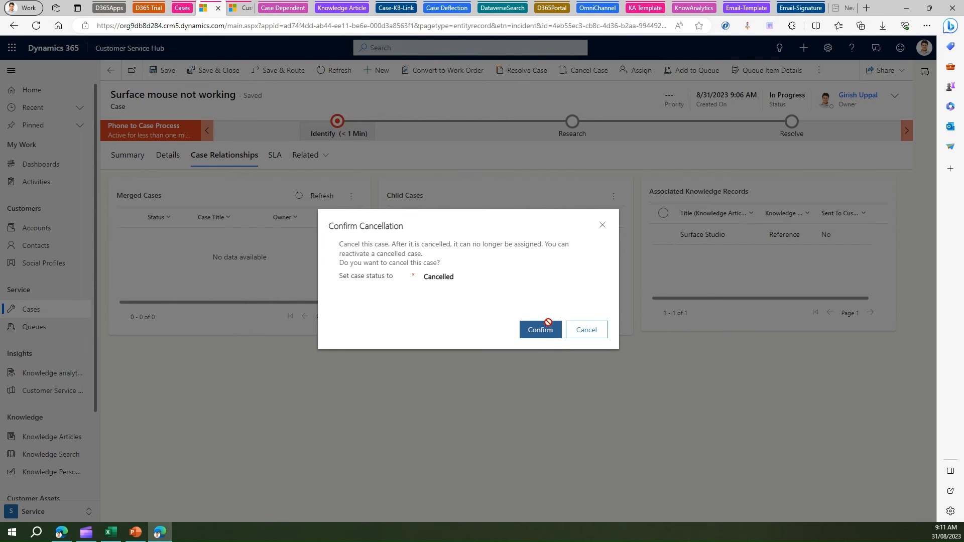
pyautogui.click(540, 329)
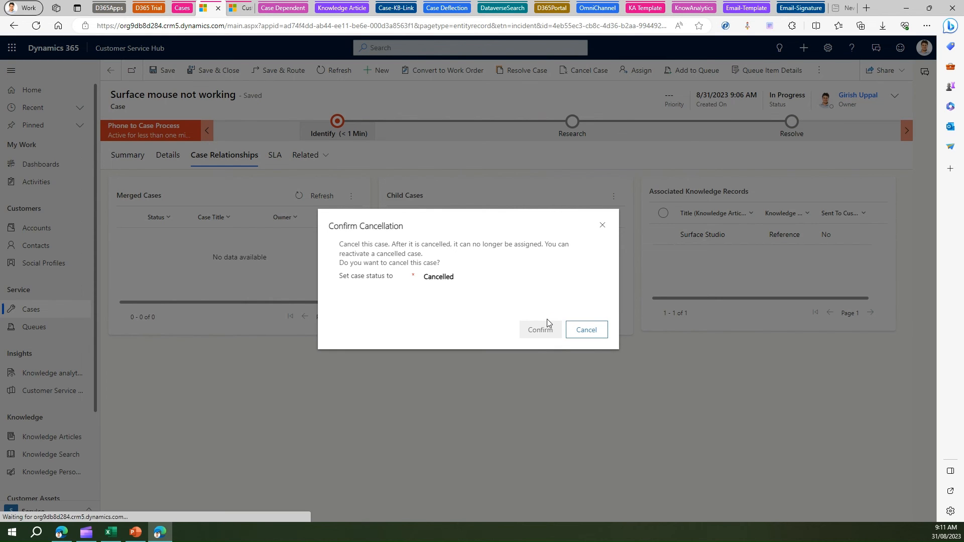
# - Return to the All Cases list showing Surface mouse not working as Cancelled
pyautogui.click(540, 329)
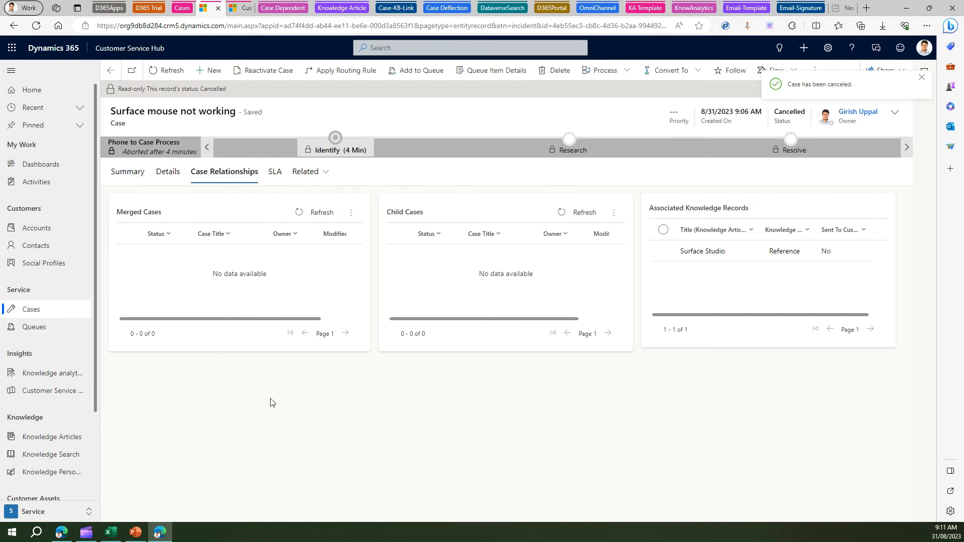
pyautogui.moveTo(79, 327)
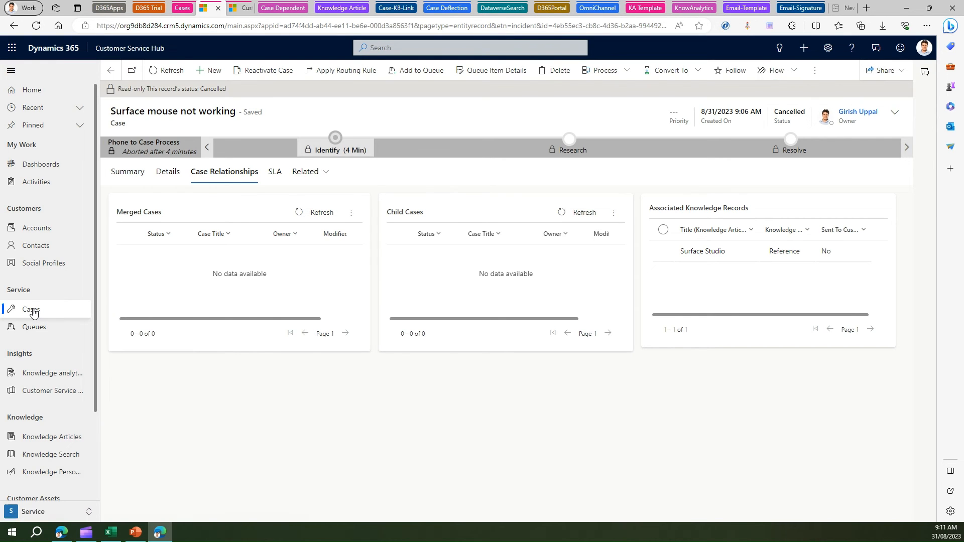
pyautogui.click(31, 311)
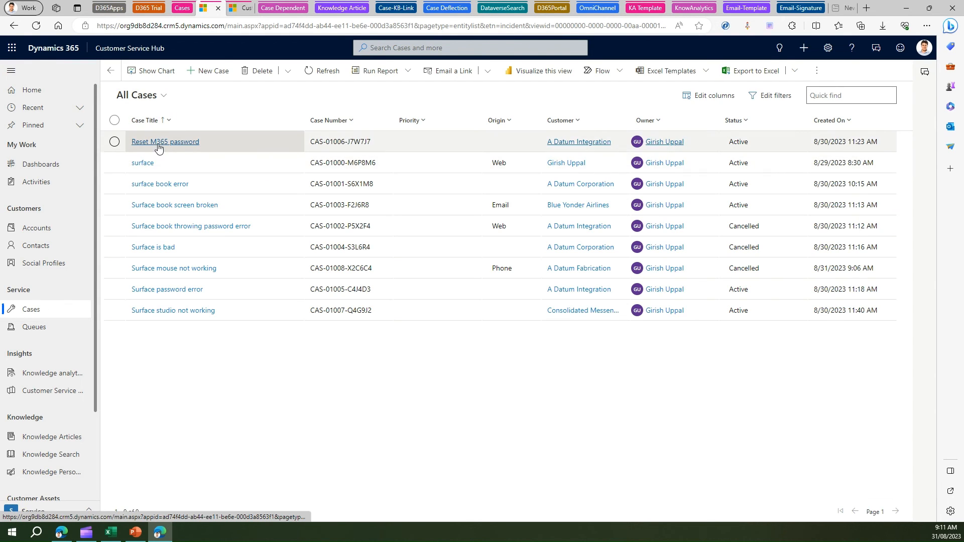
# - Open the Reset M365 password case and start Resolve Case
pyautogui.click(165, 142)
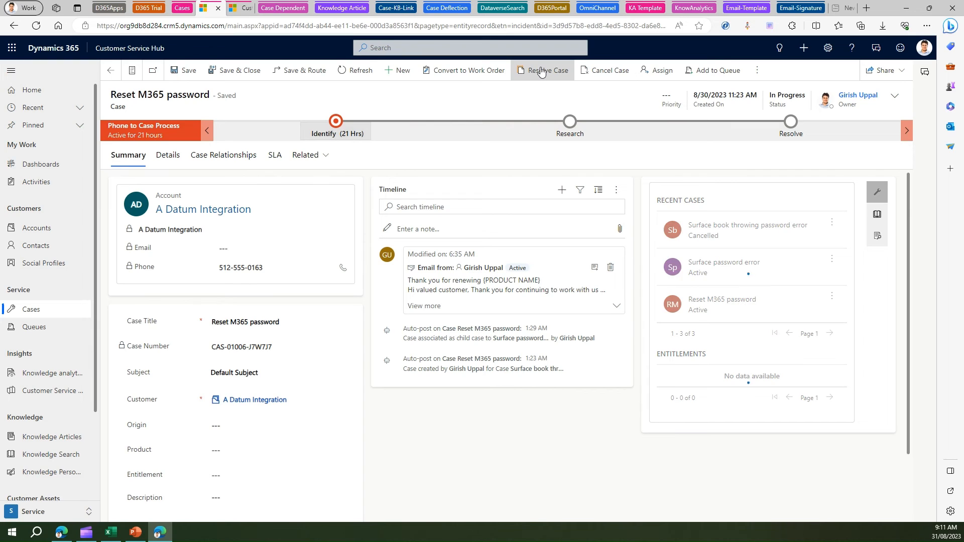
pyautogui.click(541, 70)
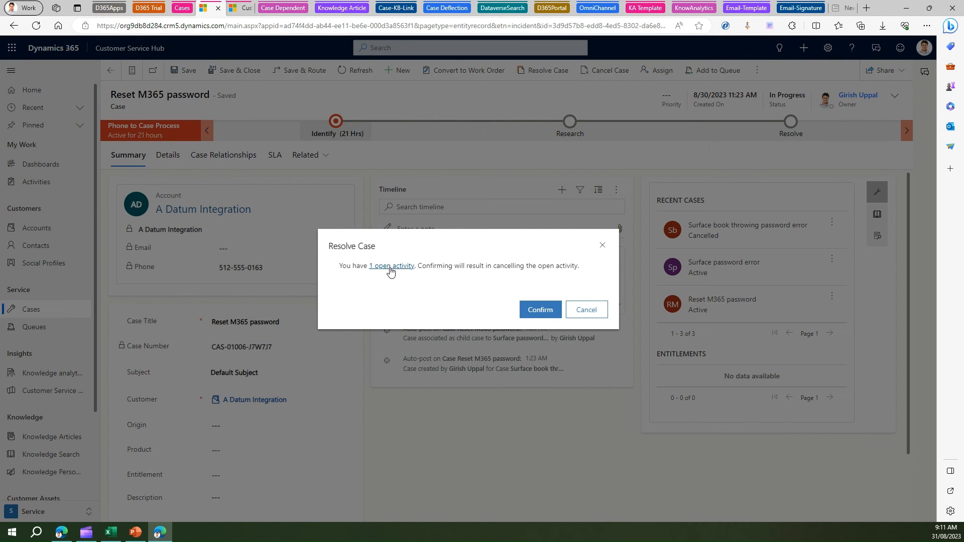
pyautogui.moveTo(569, 274)
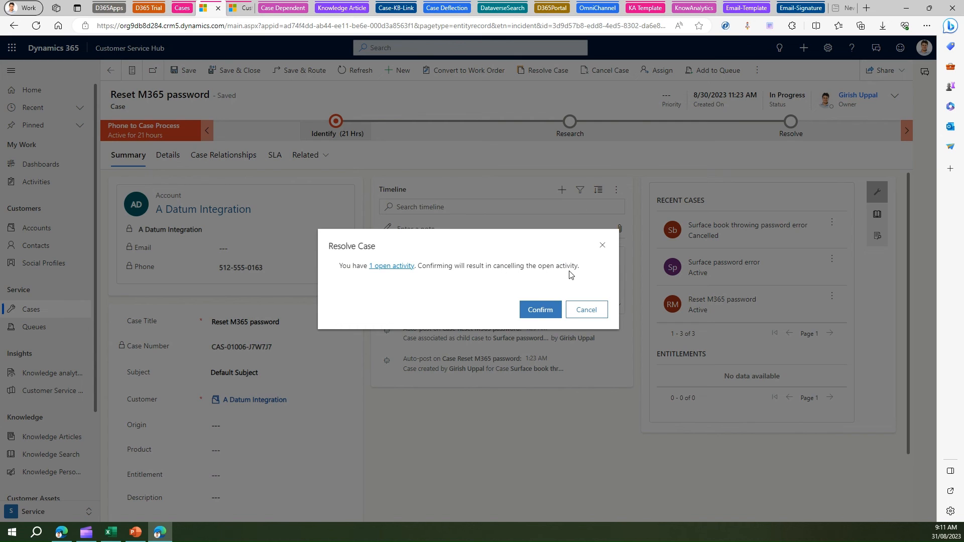
pyautogui.moveTo(539, 310)
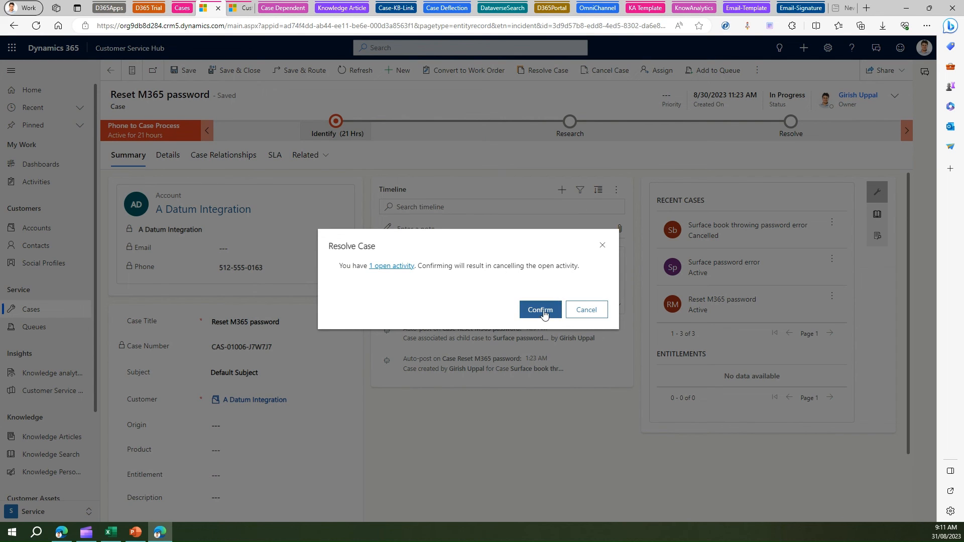
# - Resolve Reset M365 password as Information Provided with 'shared kb article', then return to All Cases
pyautogui.click(539, 309)
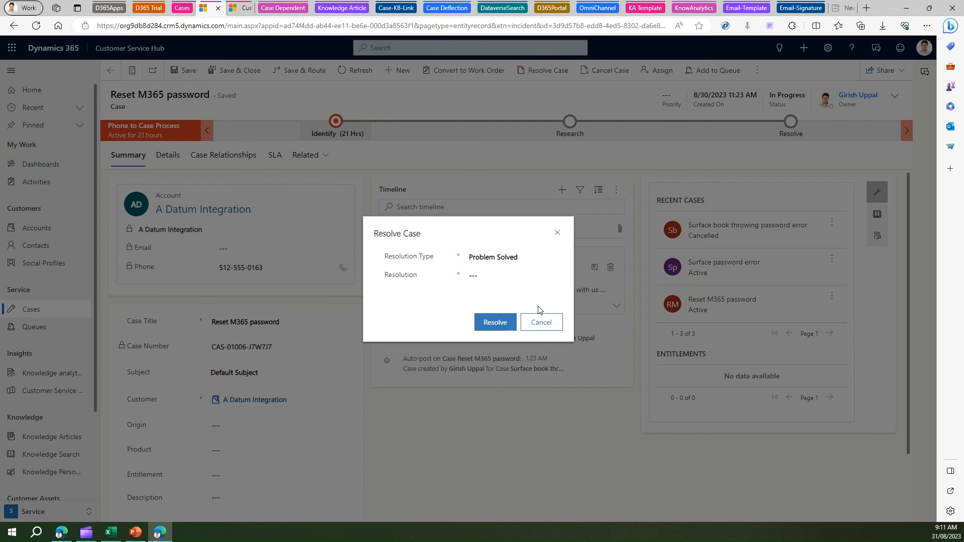
pyautogui.click(552, 257)
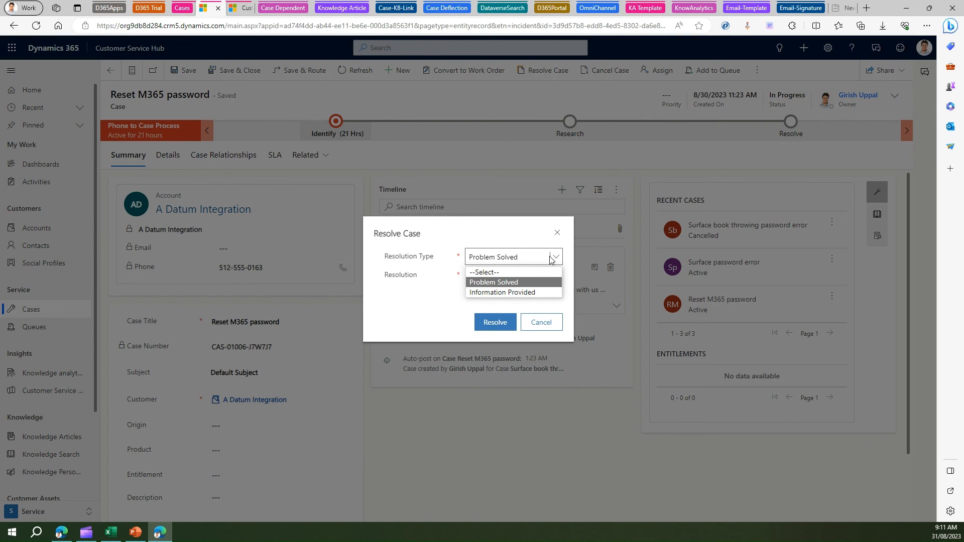
pyautogui.click(501, 292)
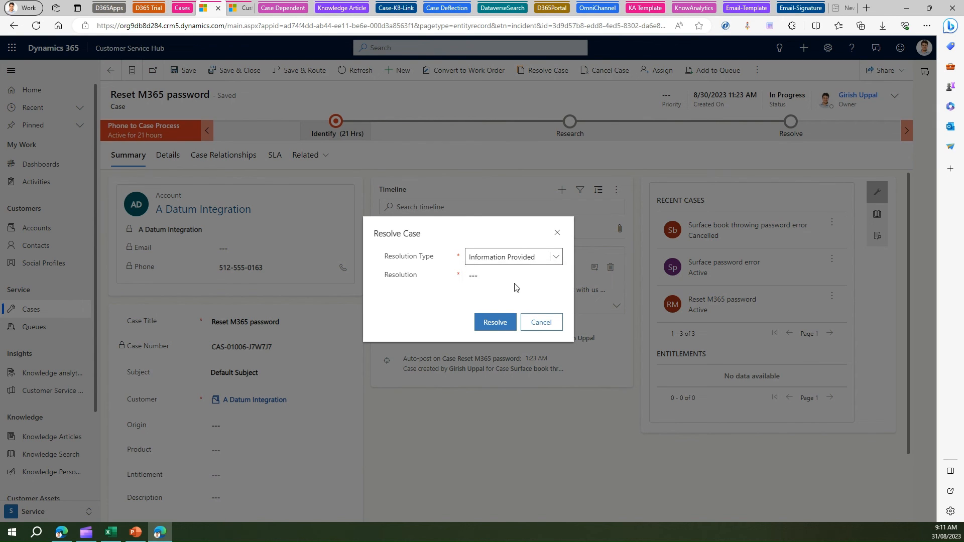
pyautogui.write('shared kb artic')
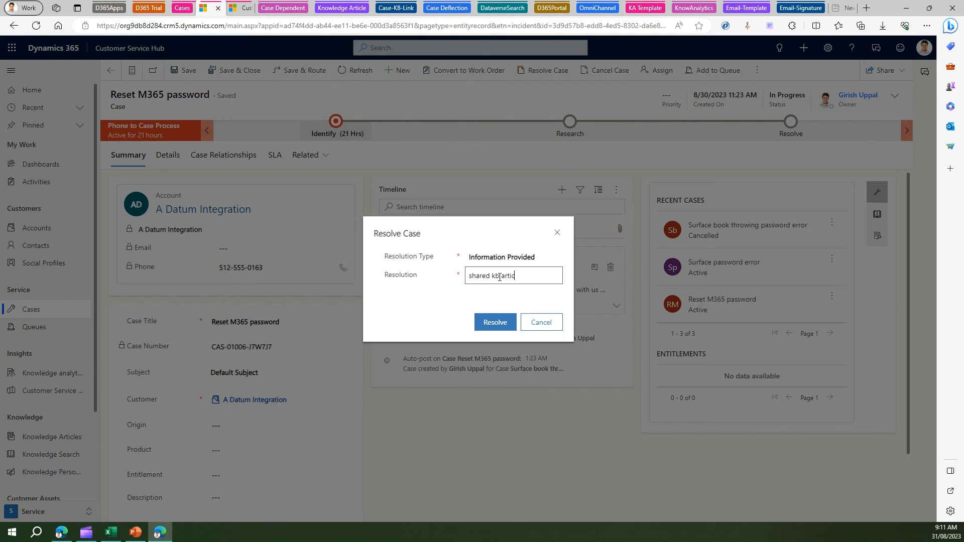
pyautogui.write('le')
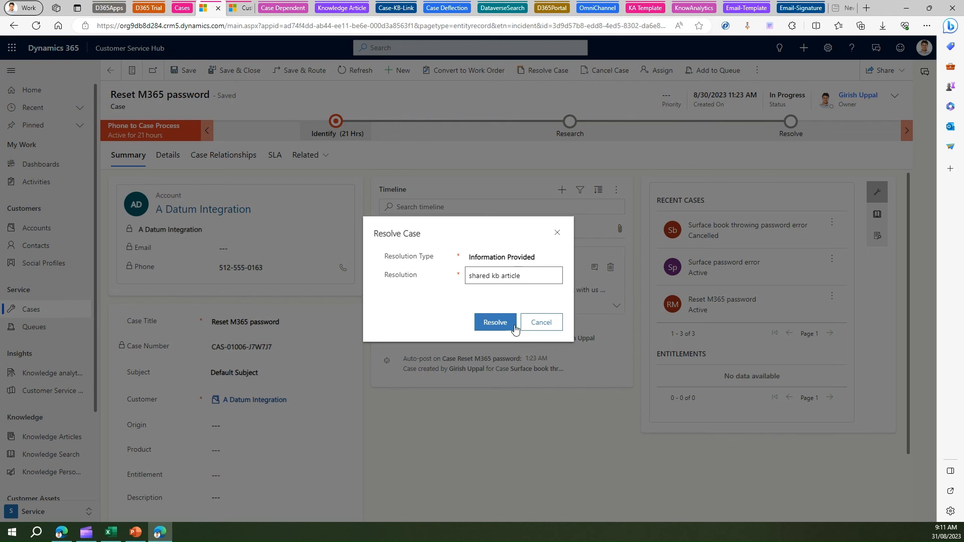
pyautogui.click(495, 322)
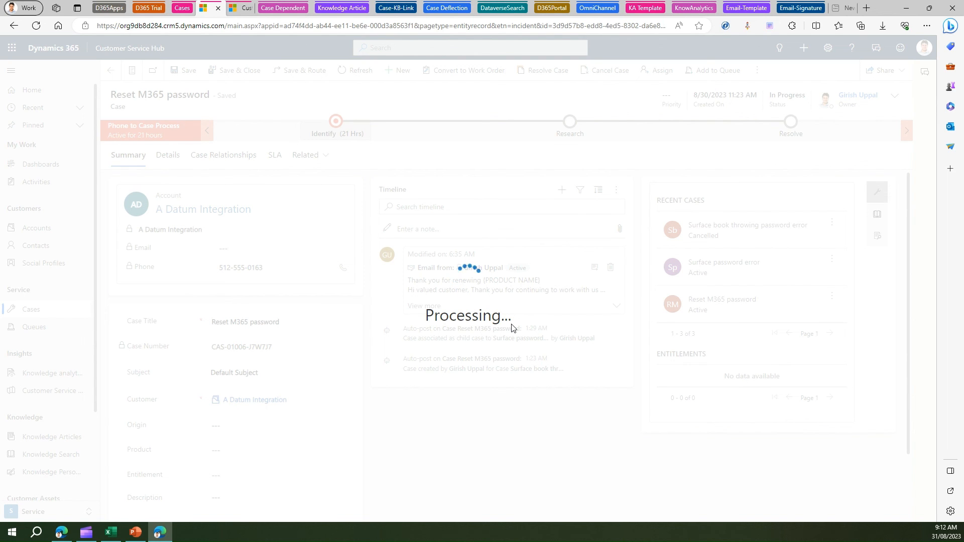
pyautogui.moveTo(512, 327)
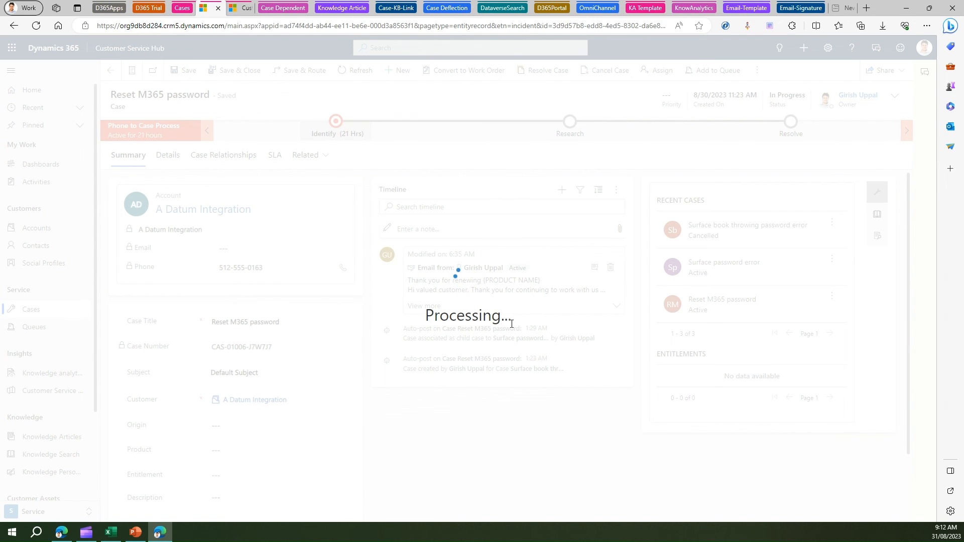
pyautogui.click(542, 69)
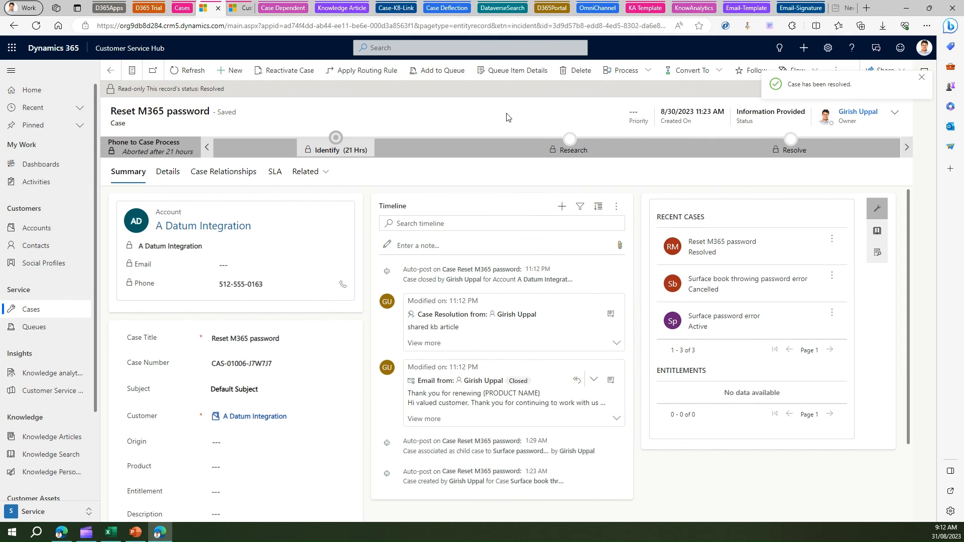
pyautogui.moveTo(157, 272)
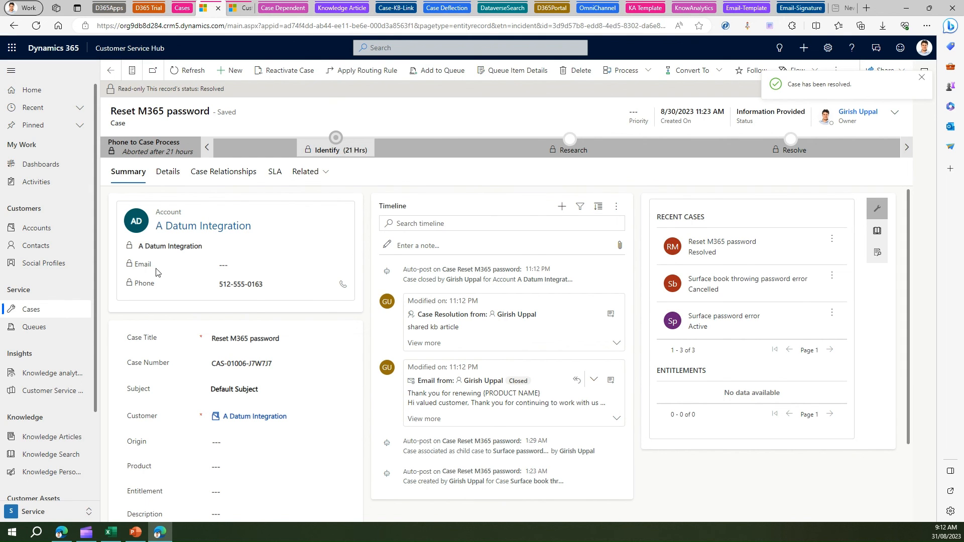
pyautogui.click(30, 309)
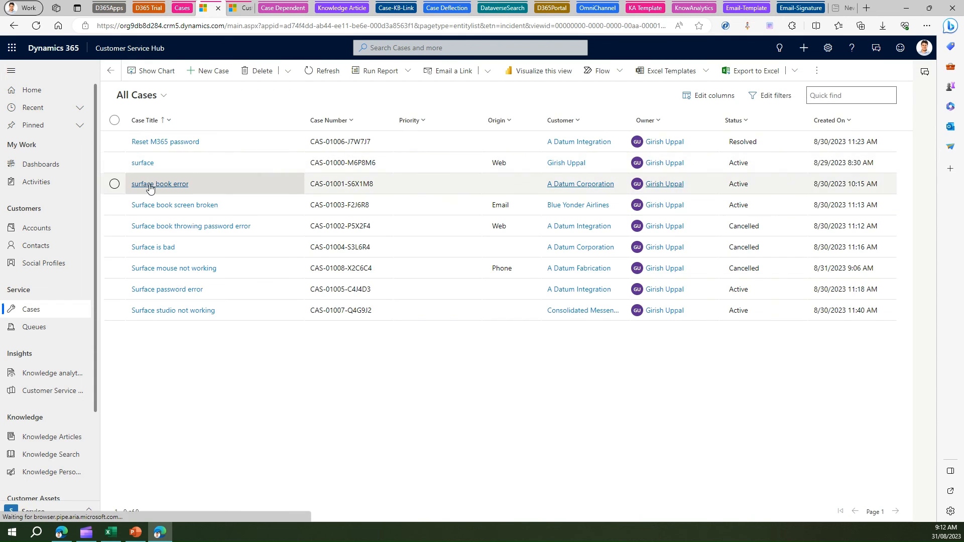
# - Open surface book error, review its Queue Agent Officers queue in Add to Queue, and close
pyautogui.click(159, 183)
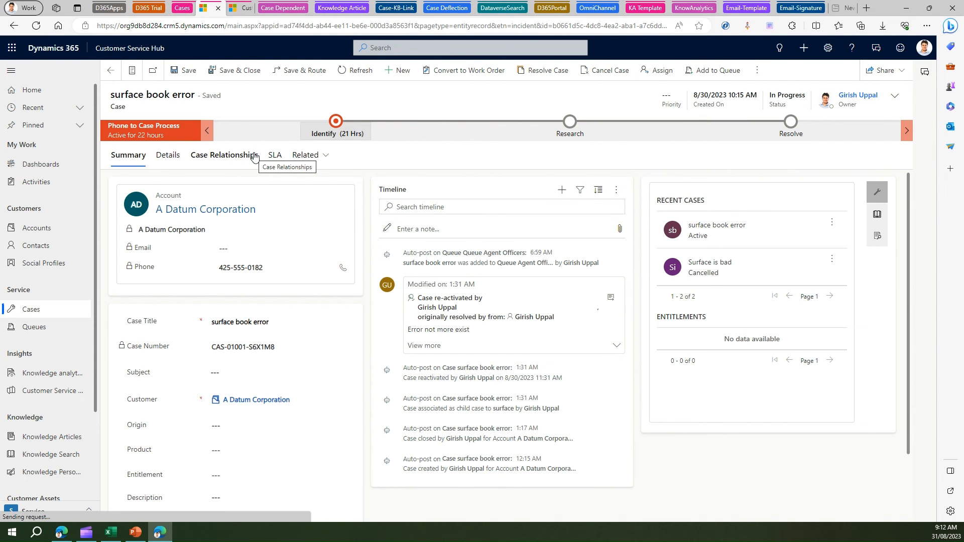
pyautogui.click(713, 71)
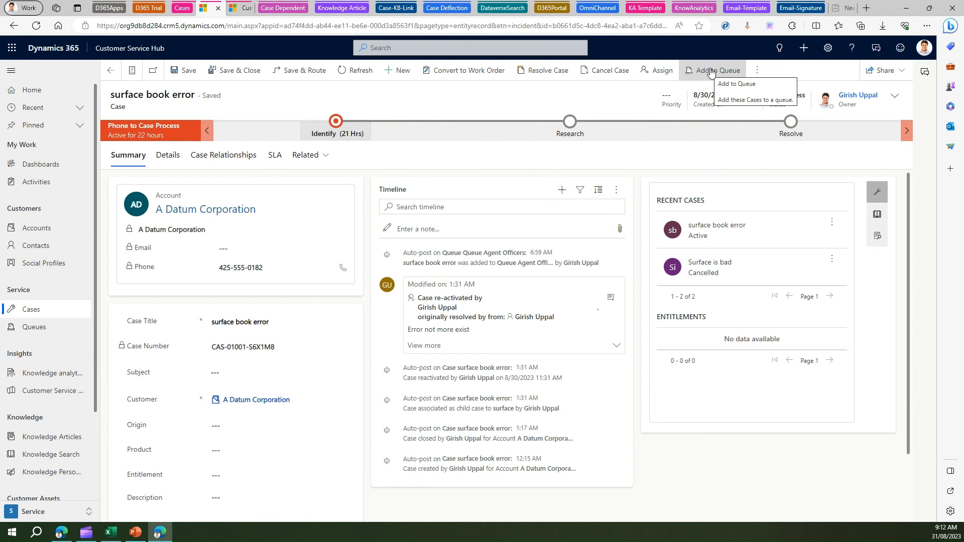
pyautogui.click(735, 84)
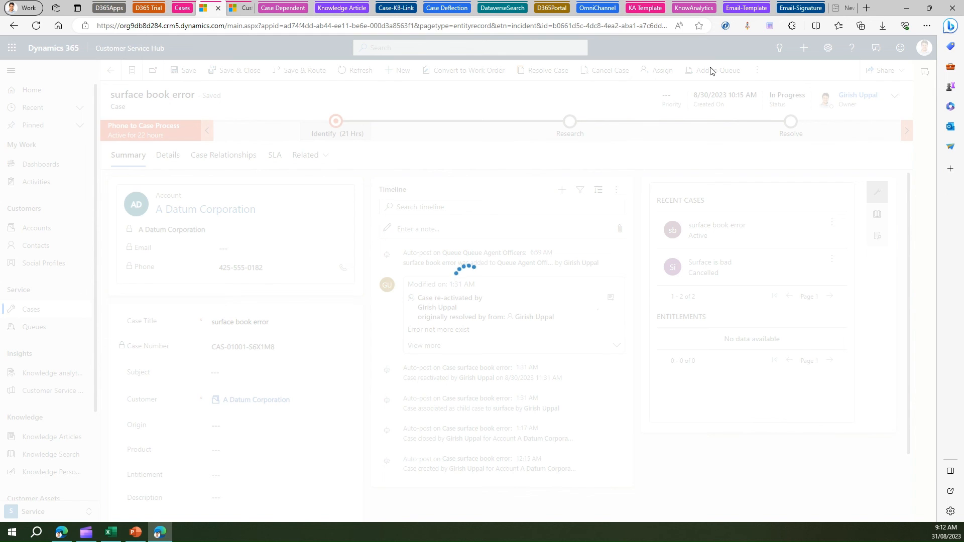
pyautogui.click(712, 70)
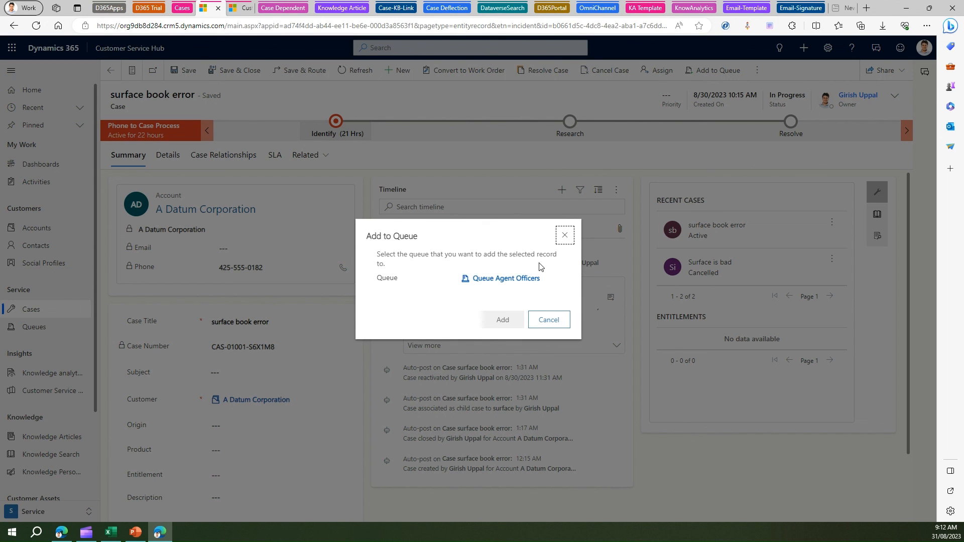
pyautogui.click(502, 278)
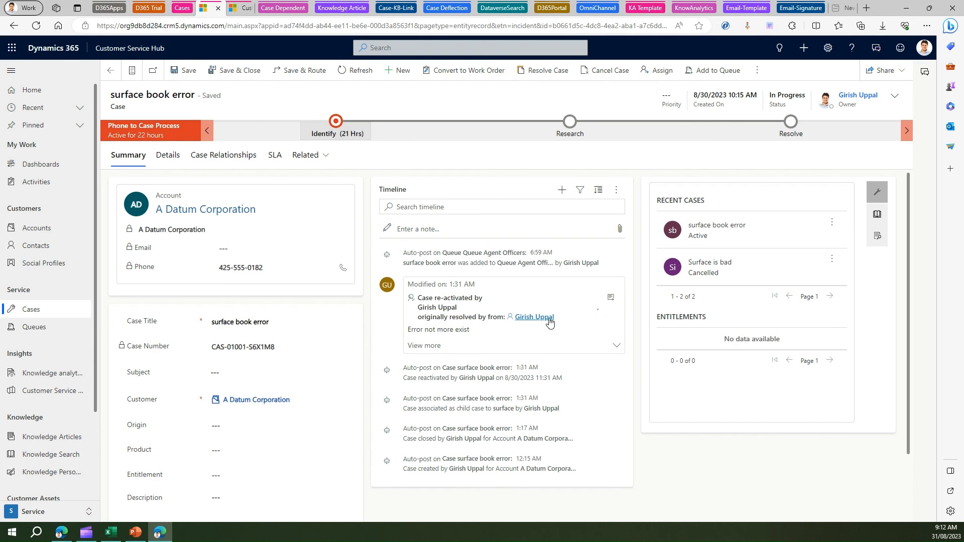
pyautogui.moveTo(619, 110)
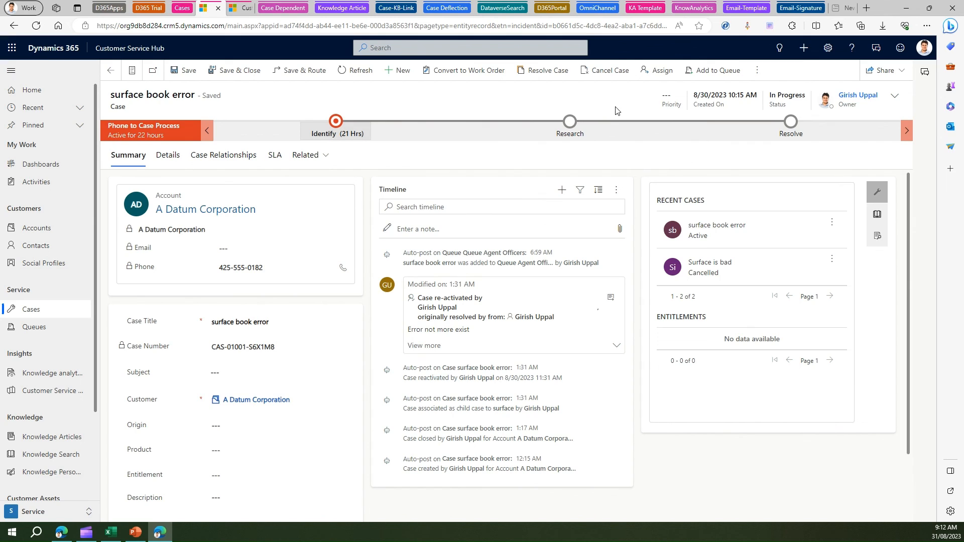
pyautogui.moveTo(590, 116)
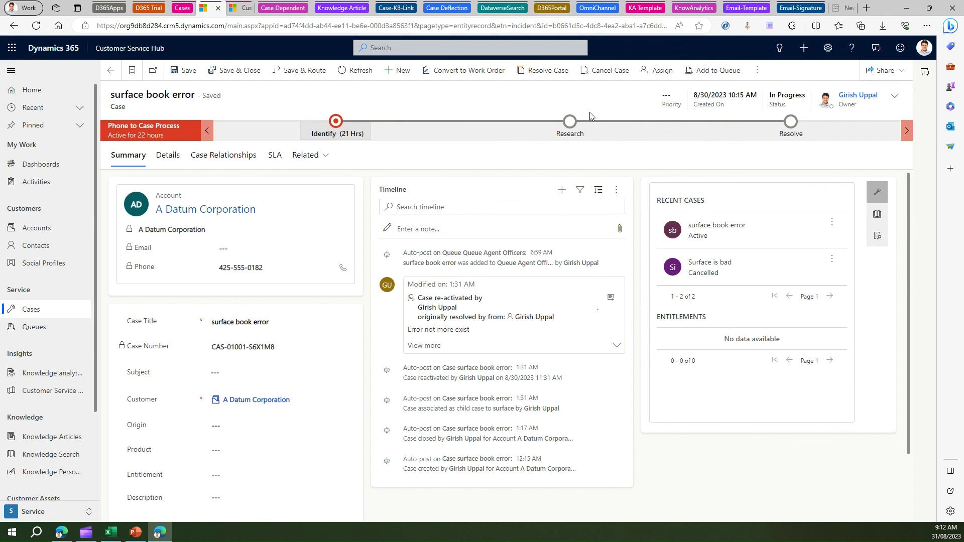